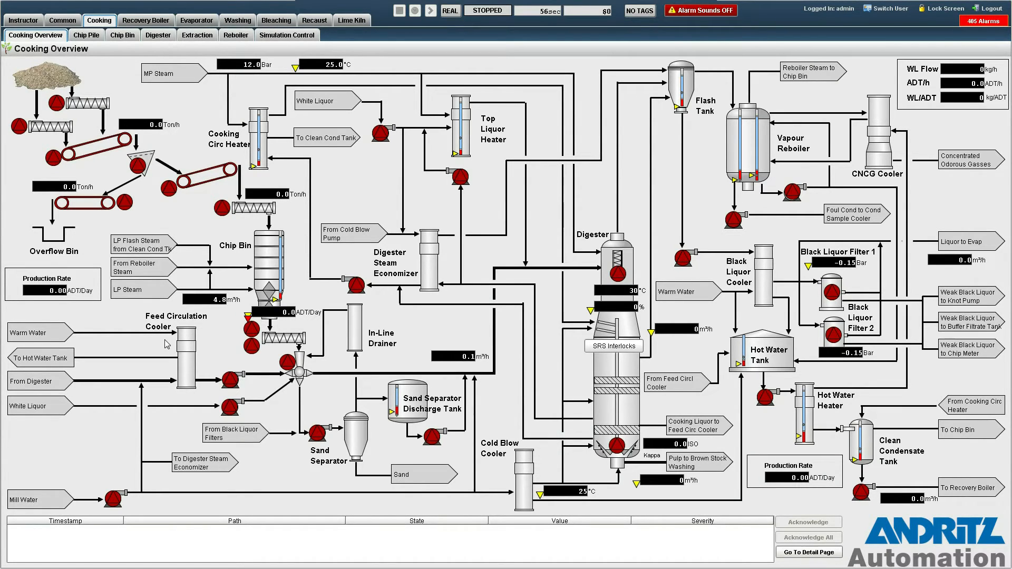
mouse_move(267, 246)
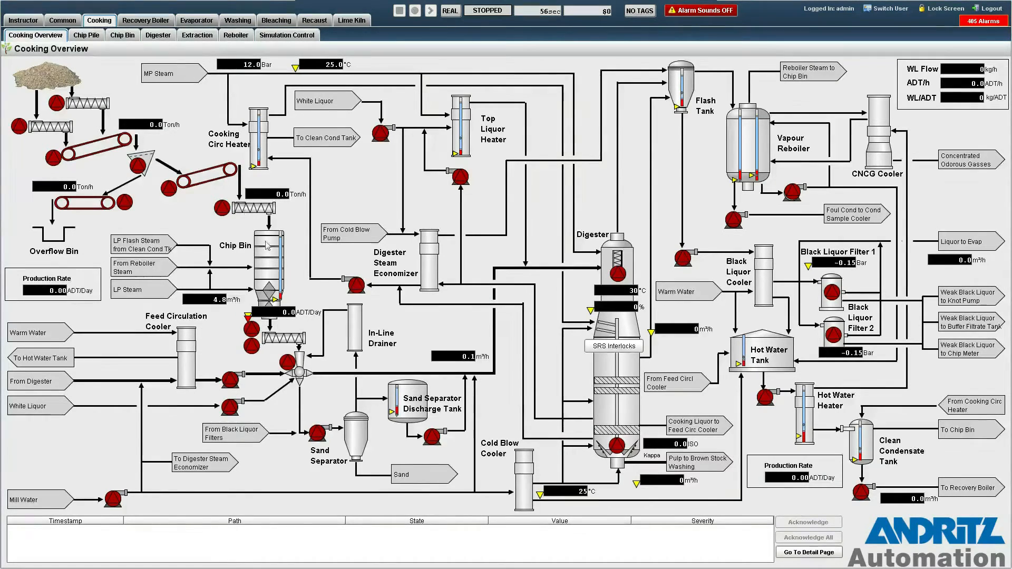
mouse_move(282, 252)
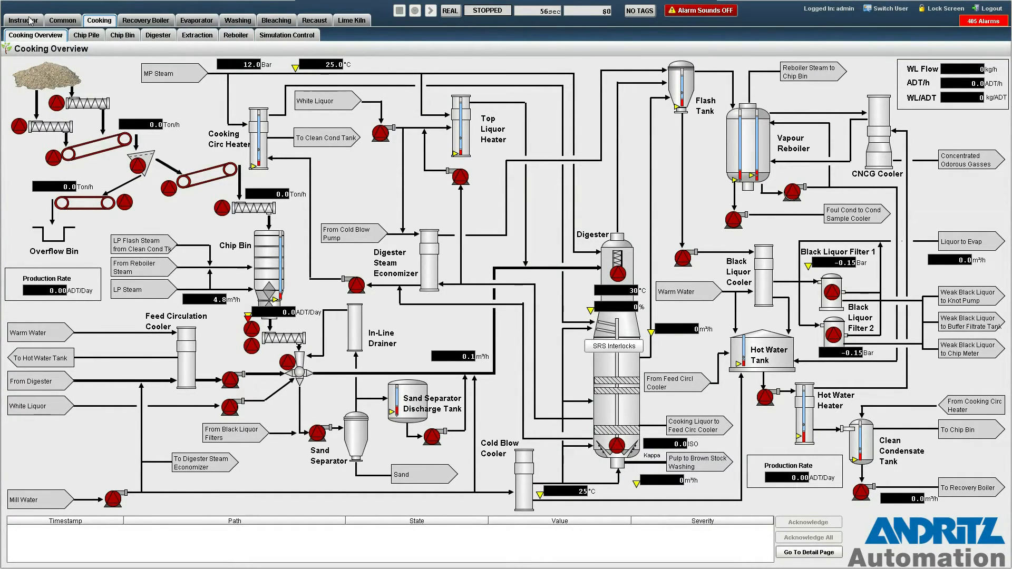
Step: Open the Instructor's Scenario Management page to see the existing scenarios
left_click(23, 20)
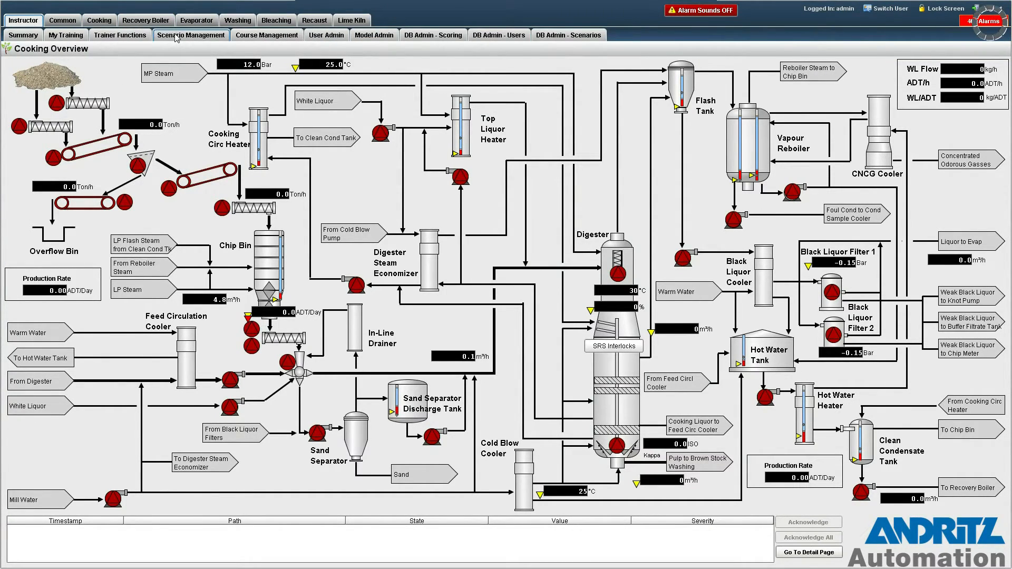
left_click(190, 35)
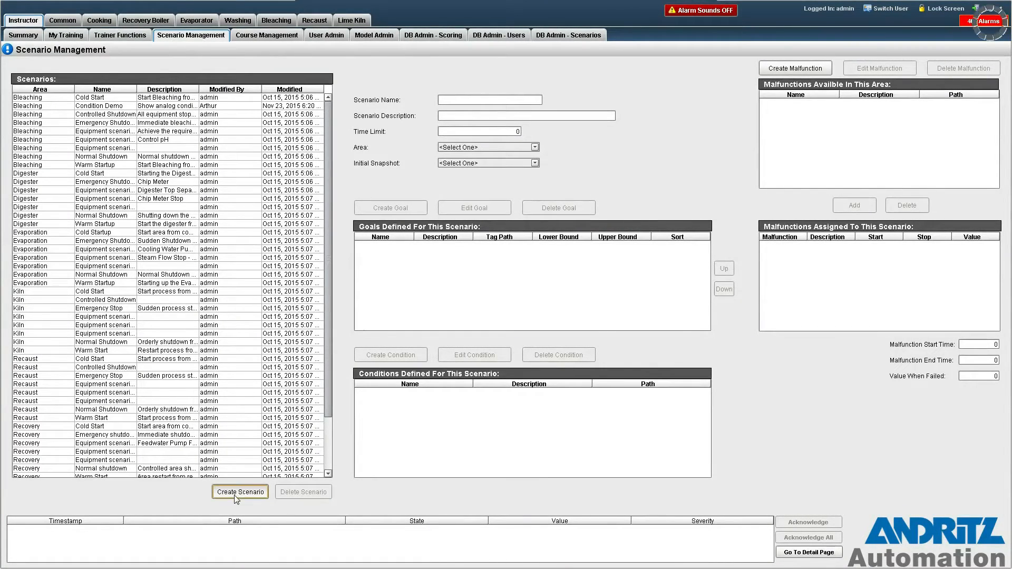
Step: Create and save a Digester-area scenario named 'Start Chip Feed' with no description
left_click(239, 491)
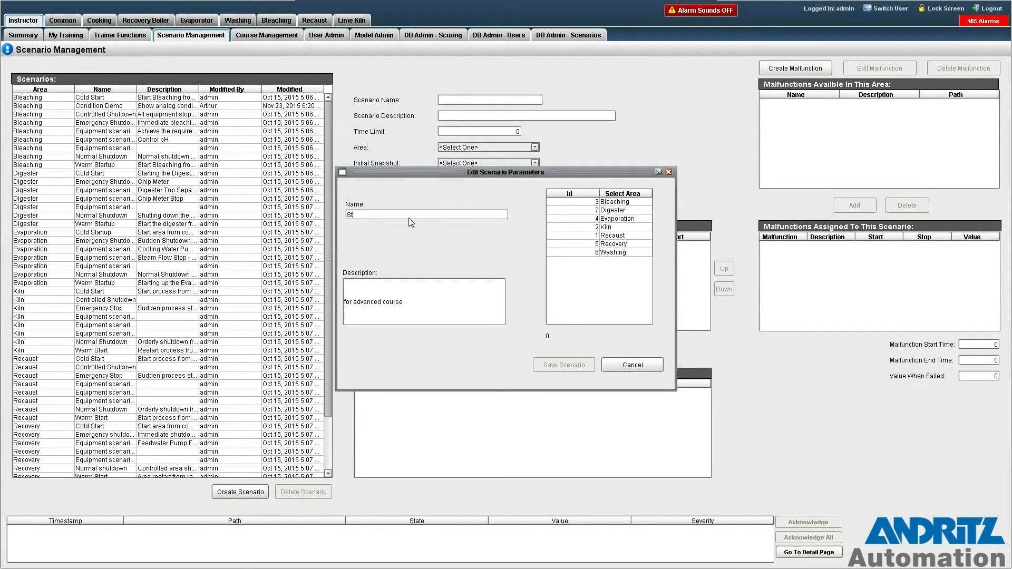
type("art C")
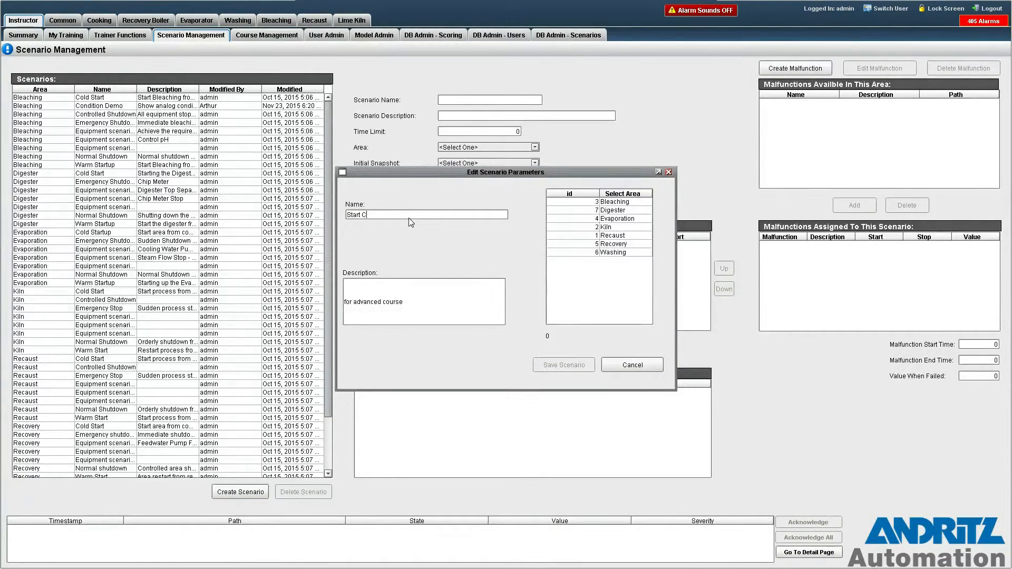
type("hip Feed")
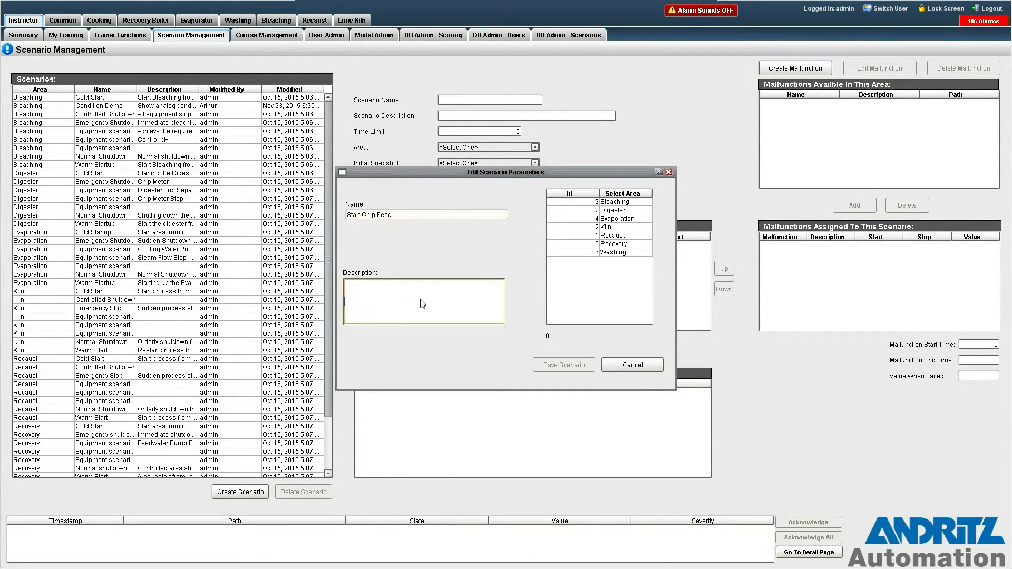
mouse_move(466, 278)
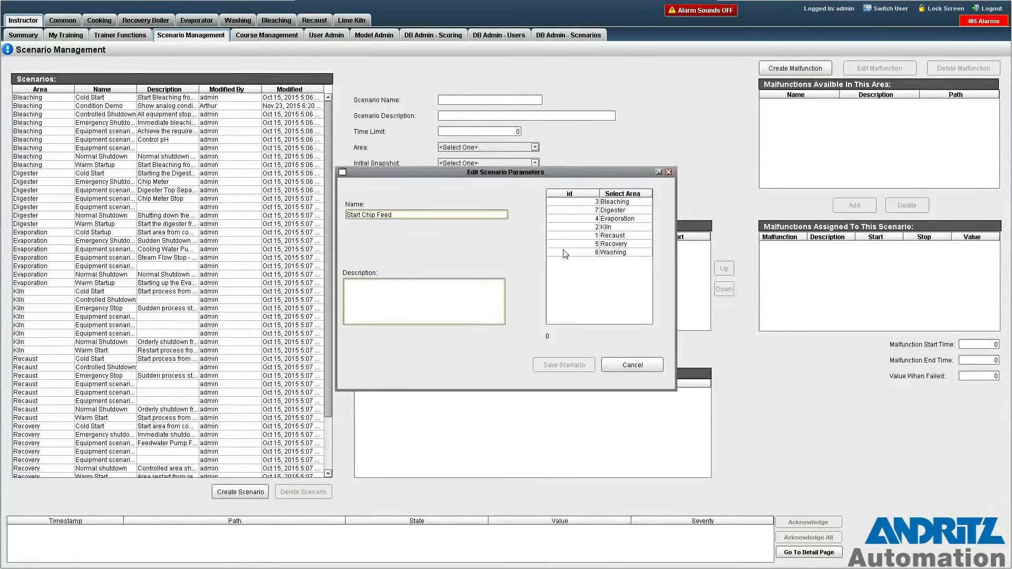
left_click(613, 209)
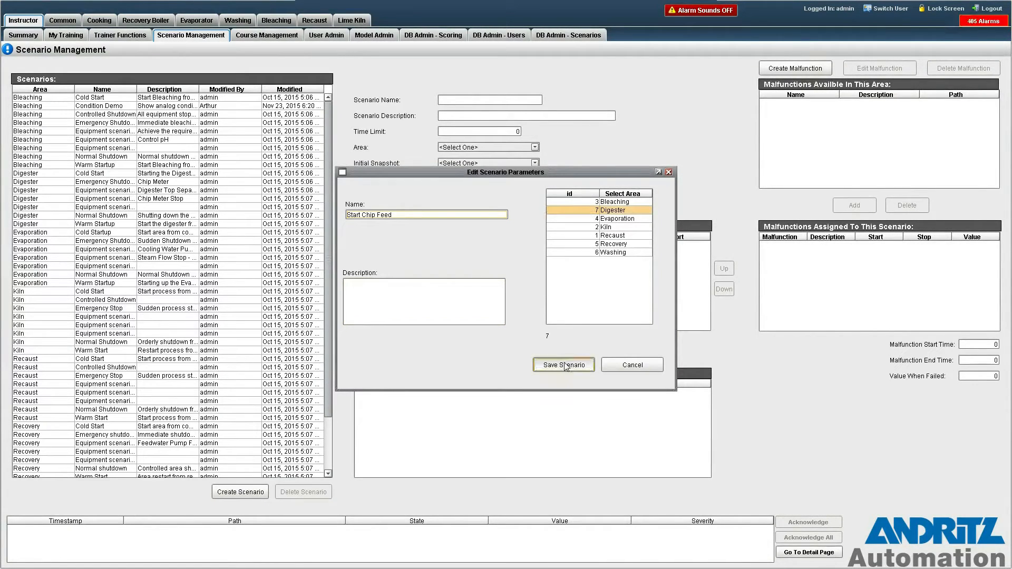
left_click(563, 365)
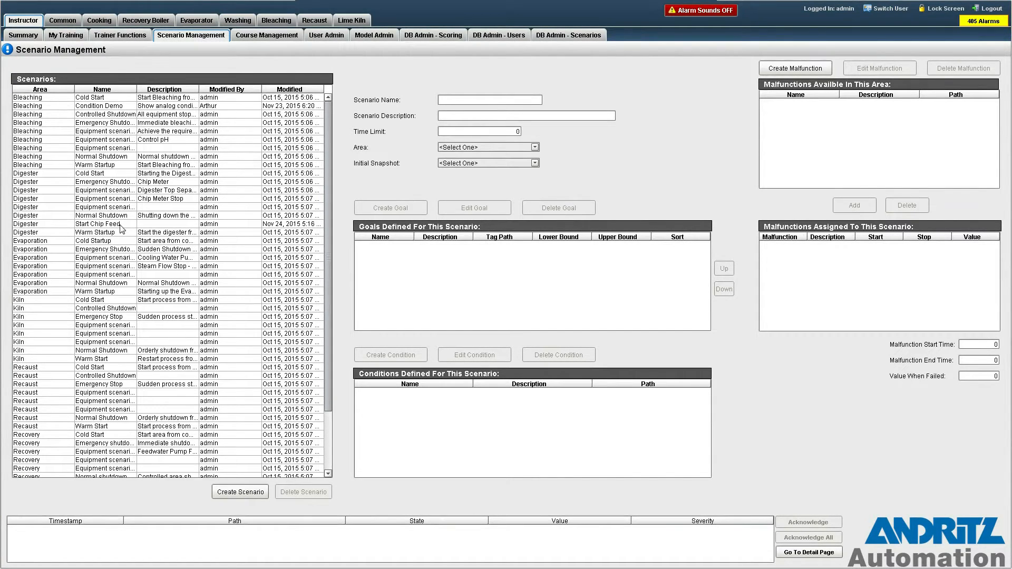
Step: Load the Start Chip Feed scenario and set its initial snapshot to Start-up
left_click(100, 224)
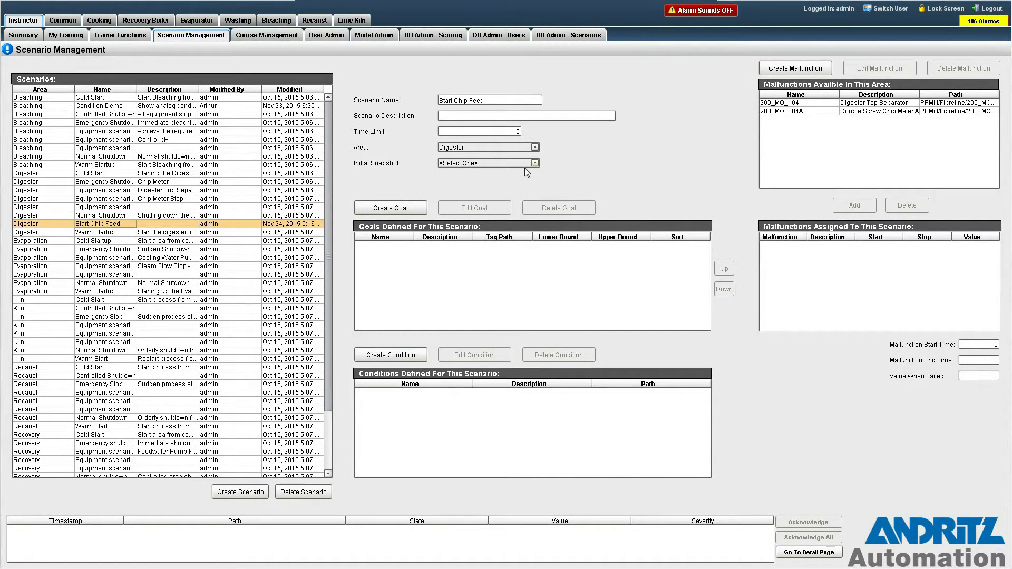
left_click(534, 163)
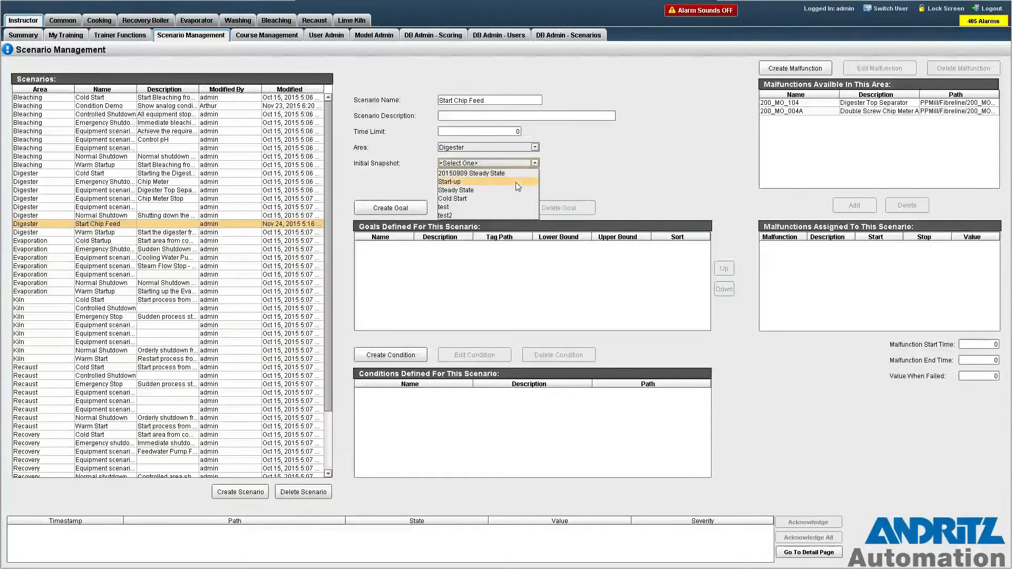
left_click(449, 181)
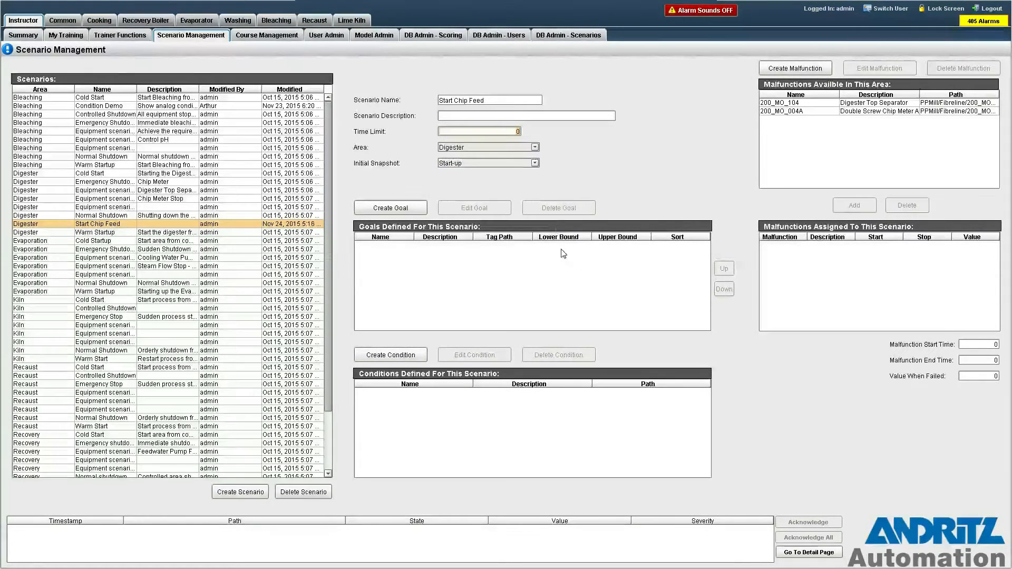
mouse_move(578, 261)
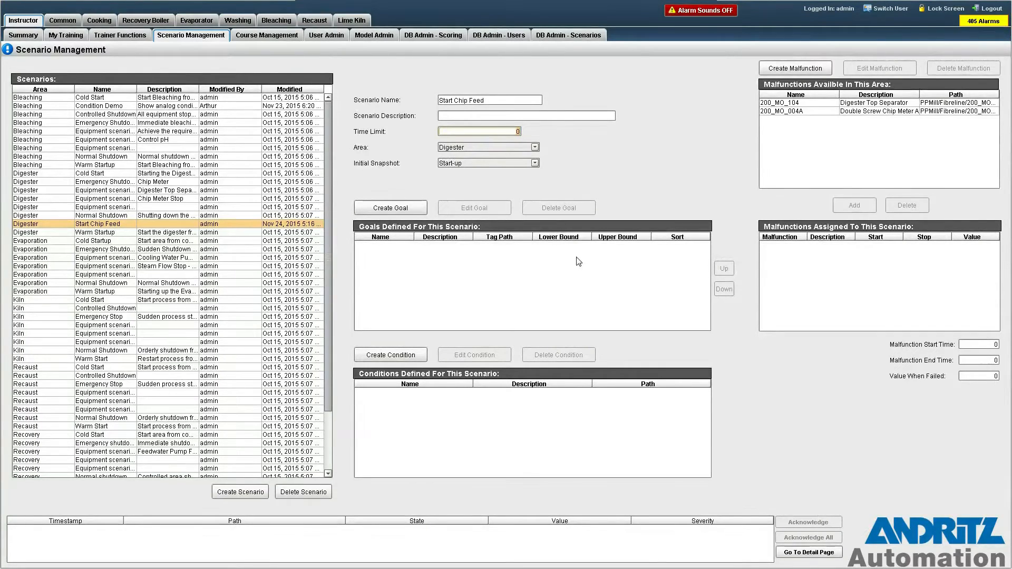
mouse_move(601, 256)
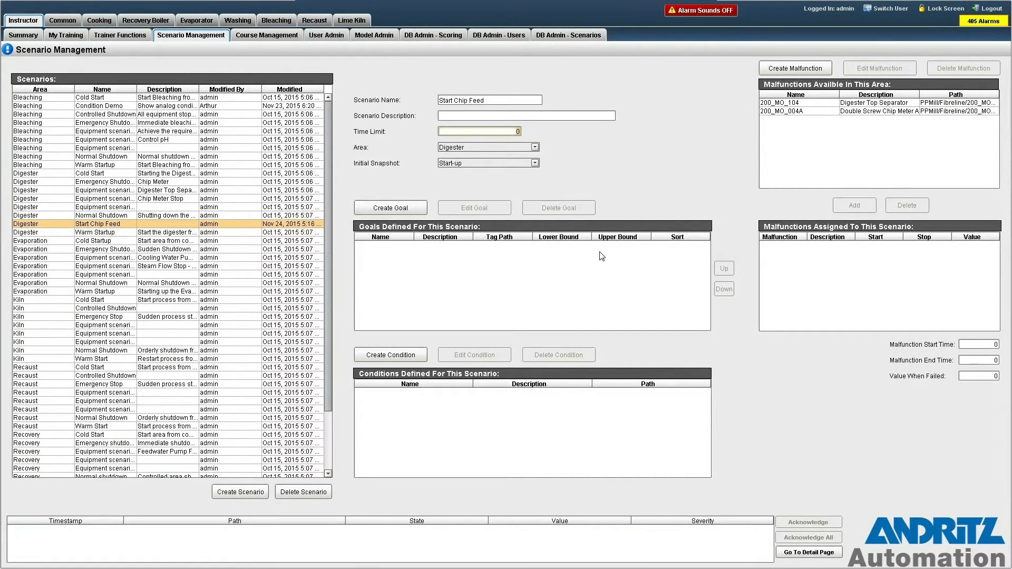
mouse_move(370, 288)
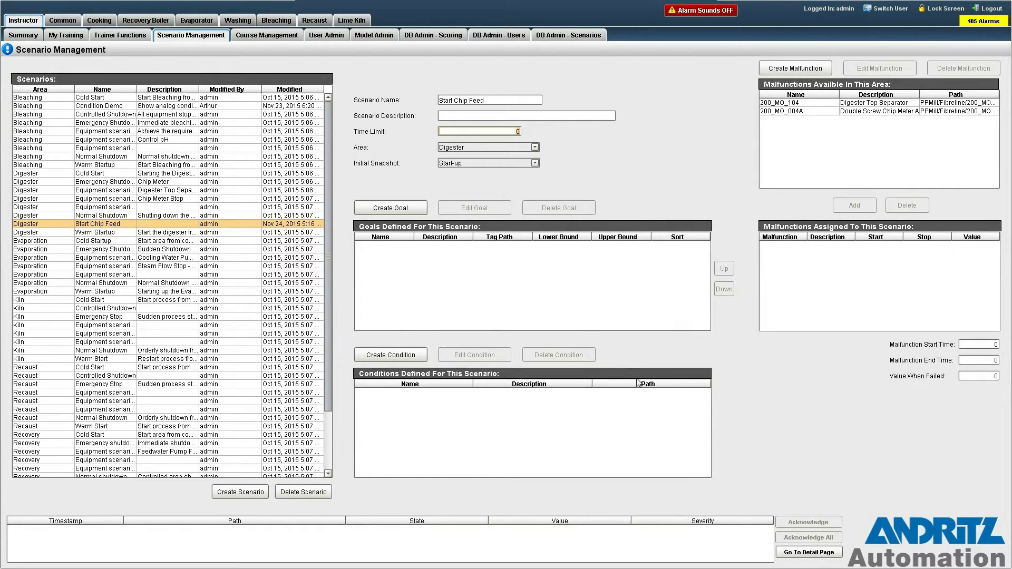
mouse_move(811, 282)
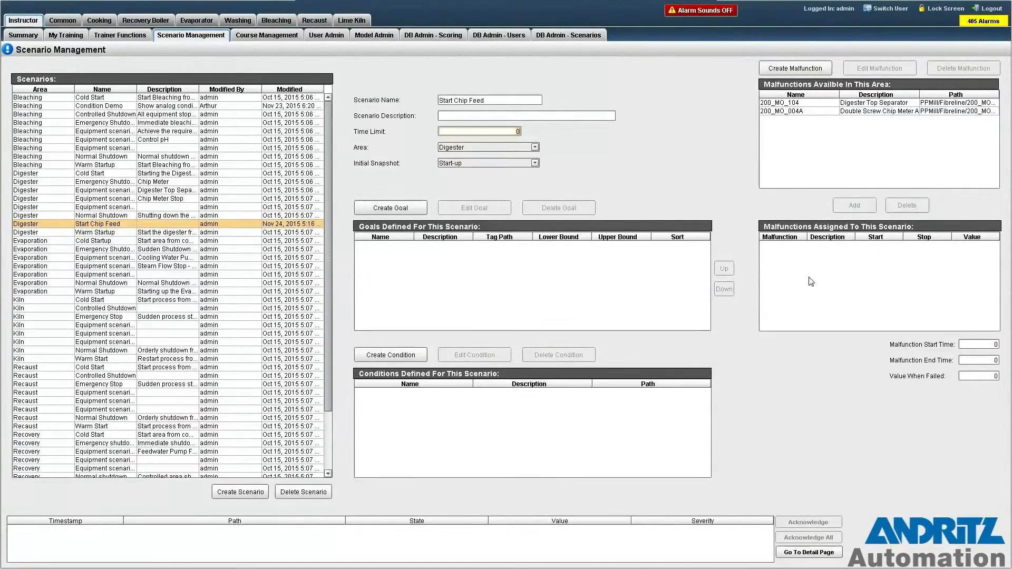
mouse_move(988, 216)
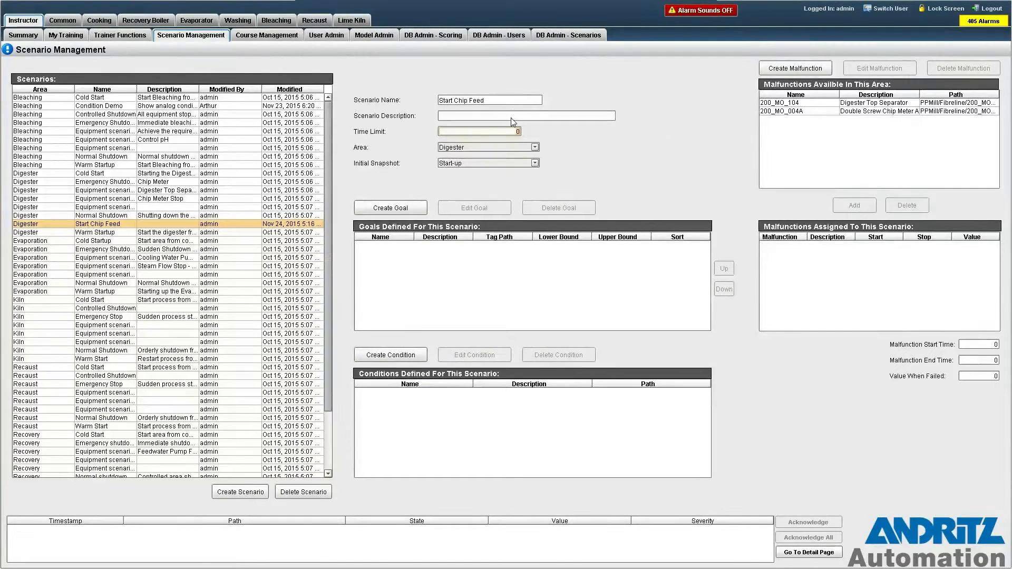
Step: Go to the Cooking Chip Pile display and check the Anaconda Motor faceplate
left_click(98, 20)
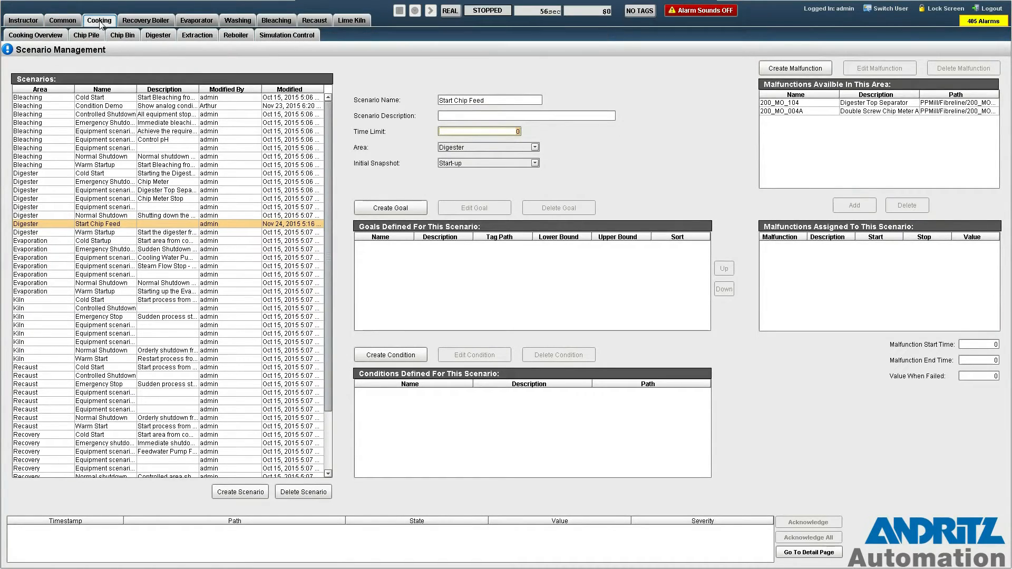
left_click(86, 34)
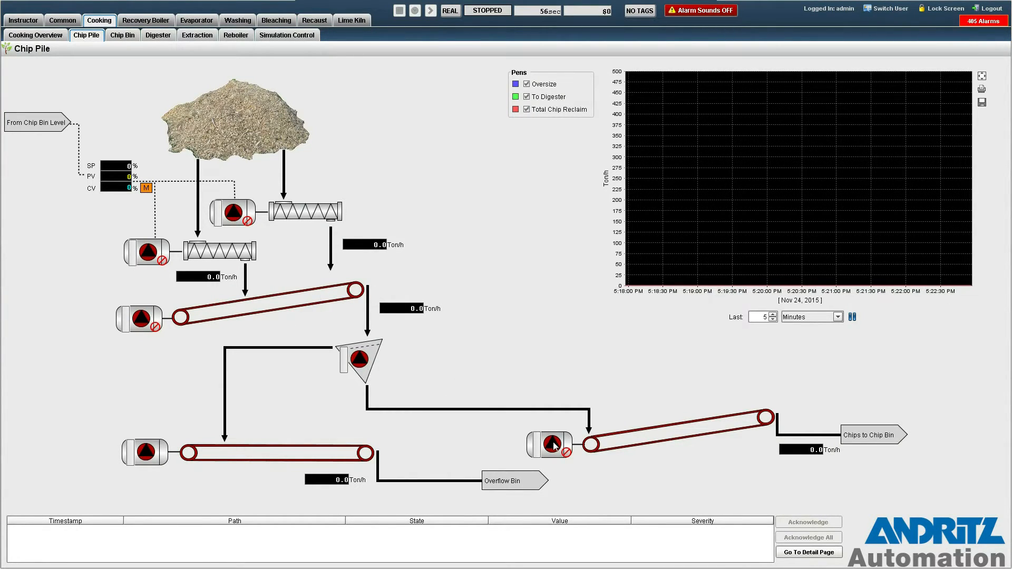
left_click(553, 444)
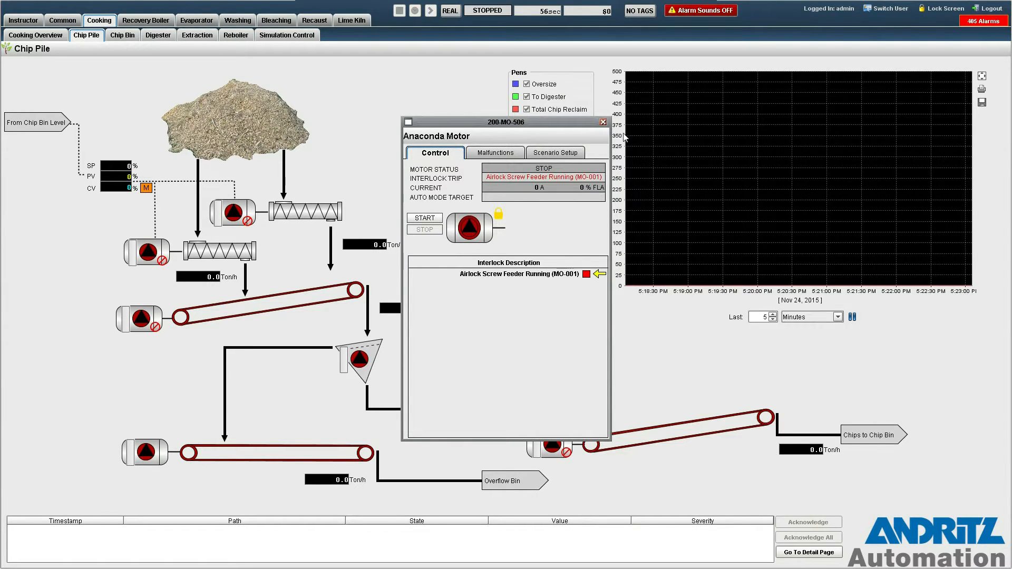
left_click(601, 122)
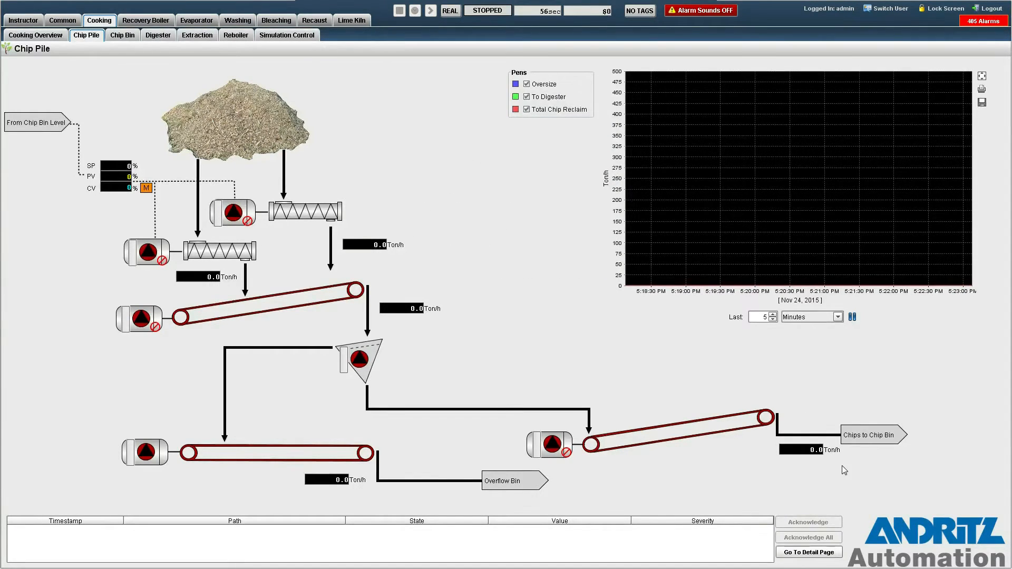
mouse_move(797, 432)
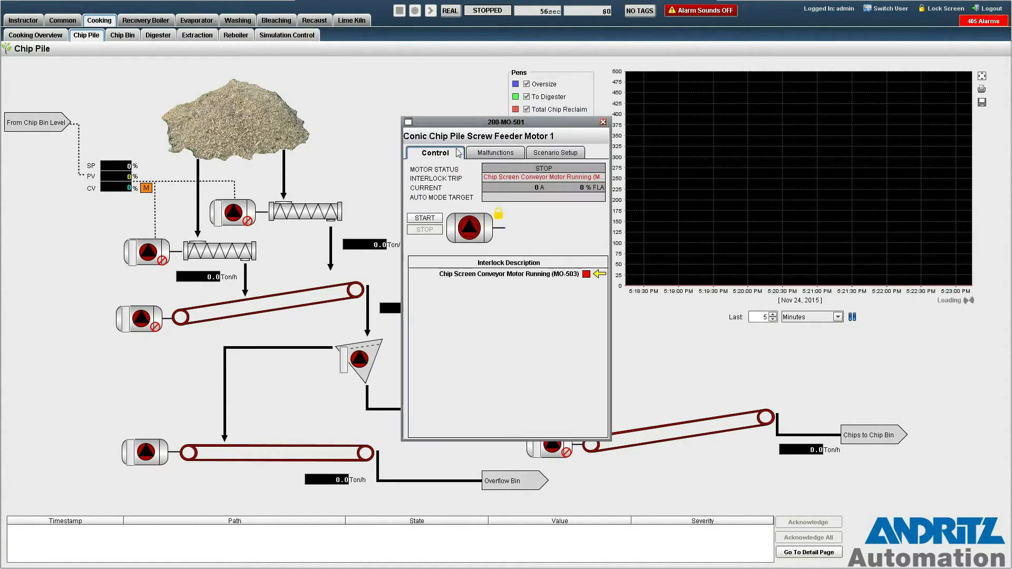
Step: Add a Motor Running goal for Screw Feeder Motor 1 to Start Chip Feed
left_click(555, 152)
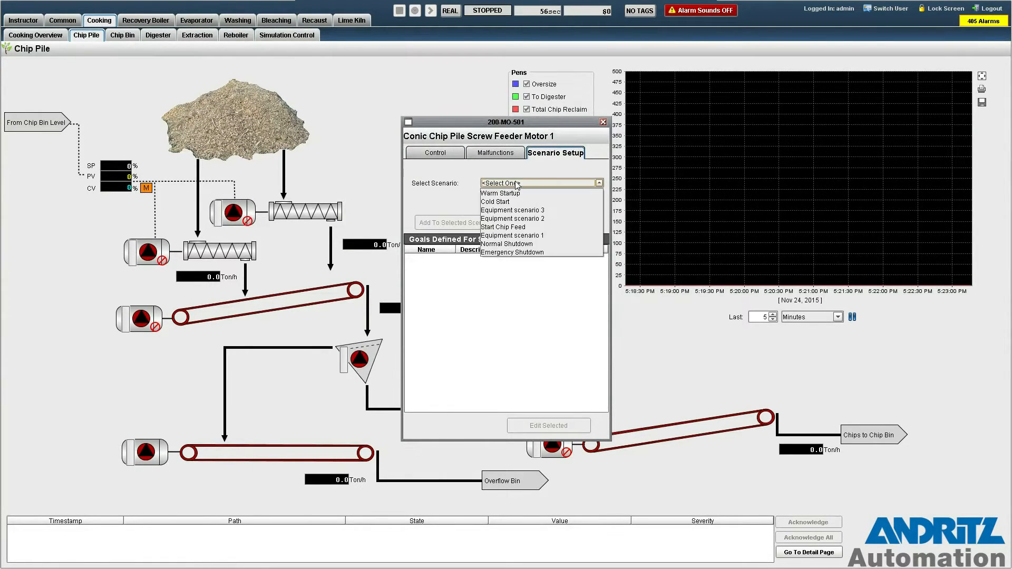
mouse_move(521, 193)
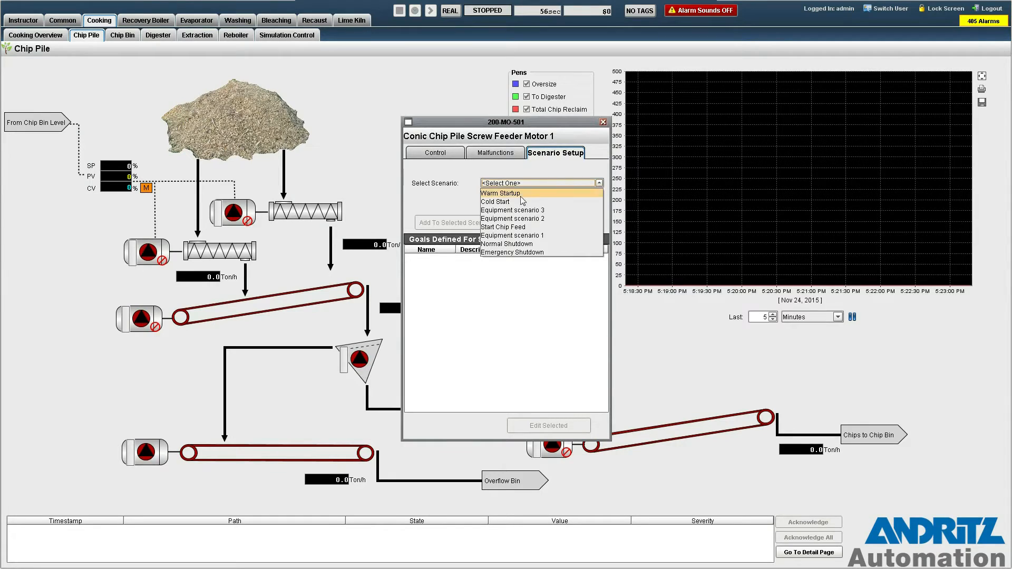
left_click(503, 228)
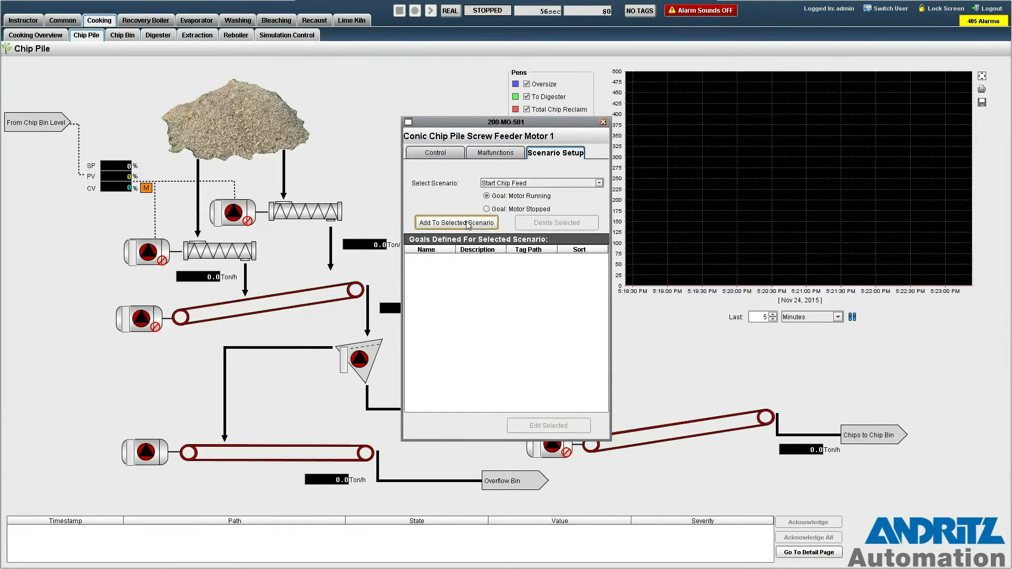
left_click(456, 222)
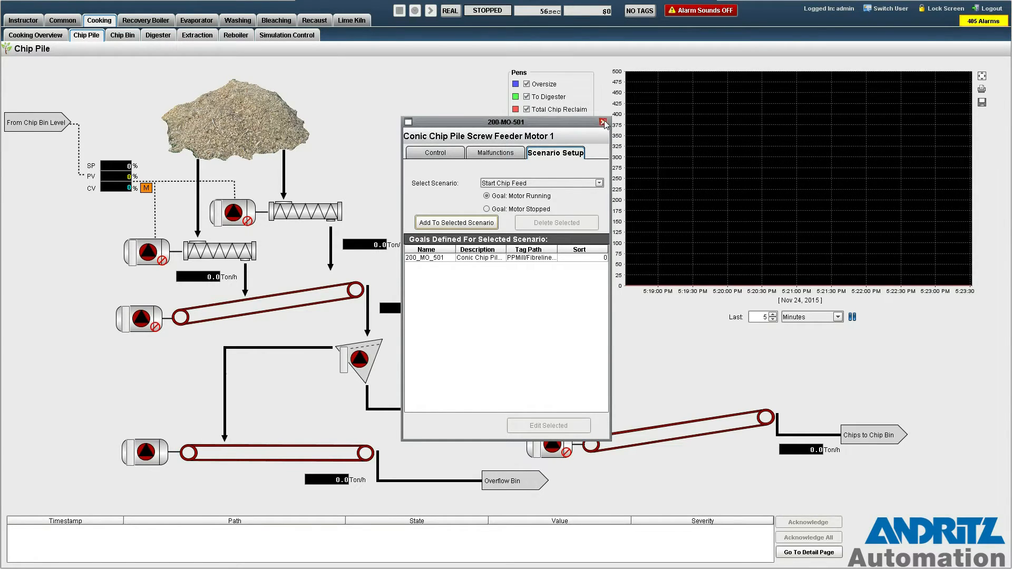
Step: Add conveyor flow 200-FT-524 to Start Chip Feed as a goal bounded 200 to 999
left_click(605, 123)
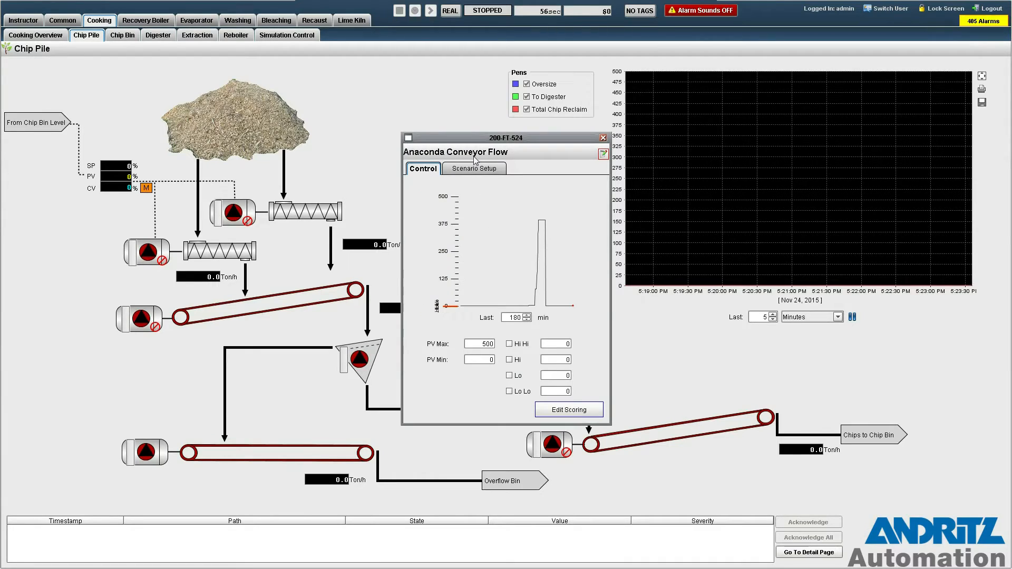
left_click(474, 168)
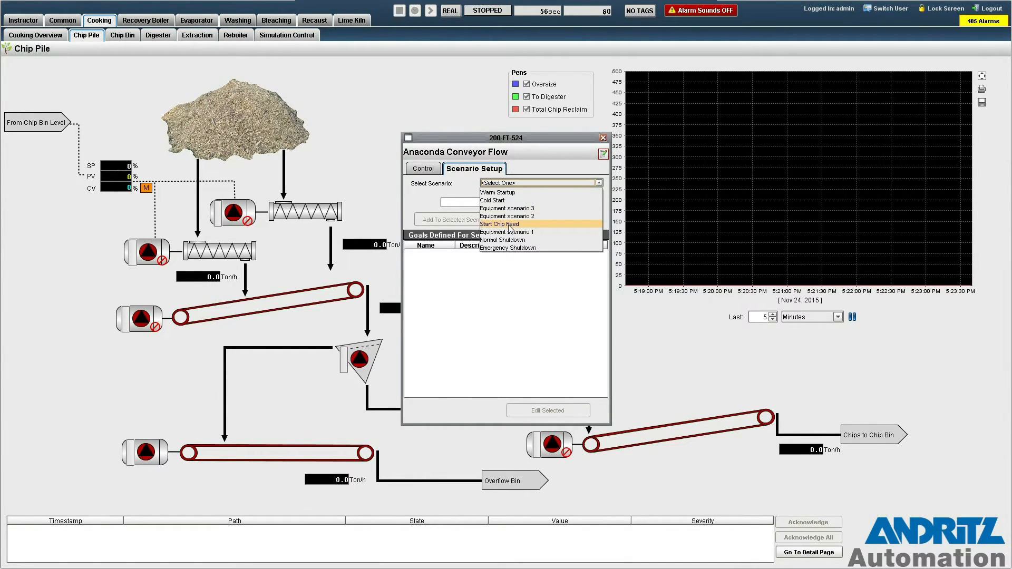
left_click(499, 224)
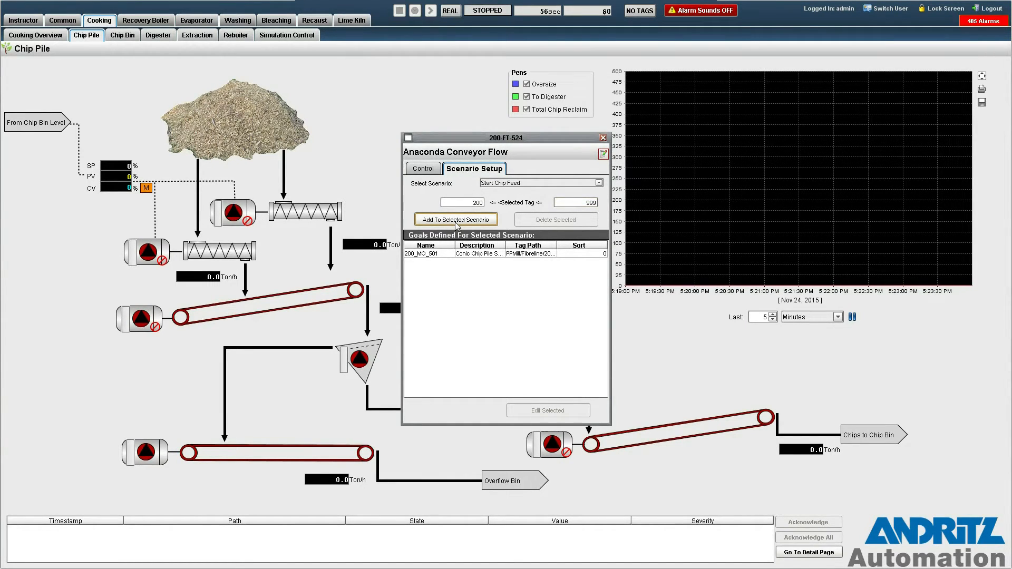
left_click(455, 218)
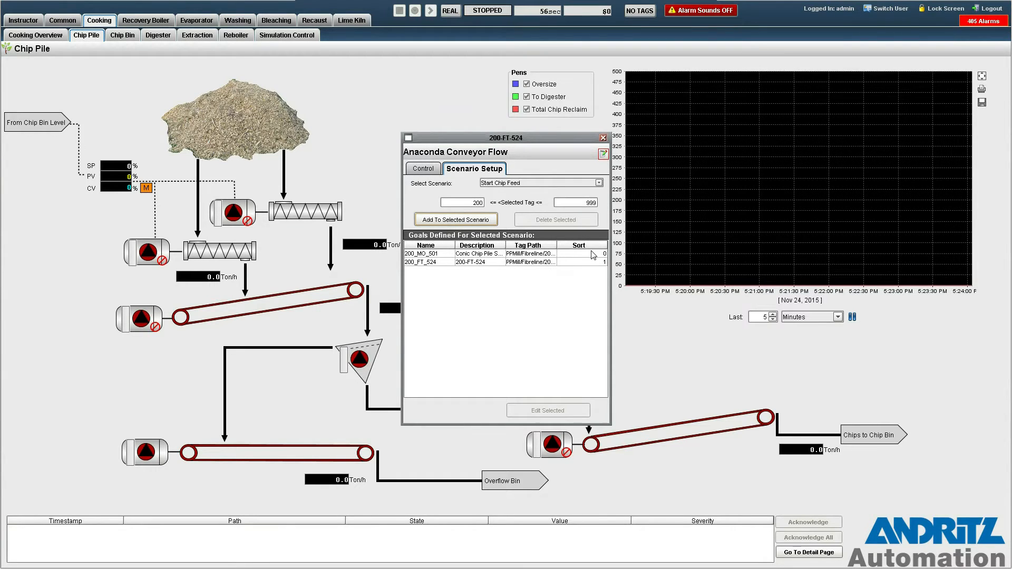
mouse_move(575, 258)
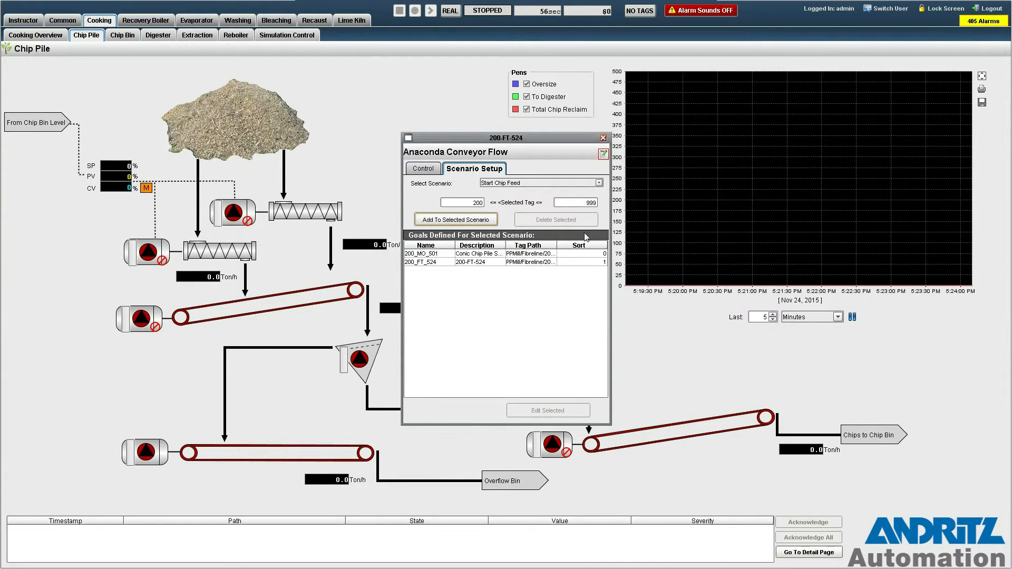
left_click(601, 138)
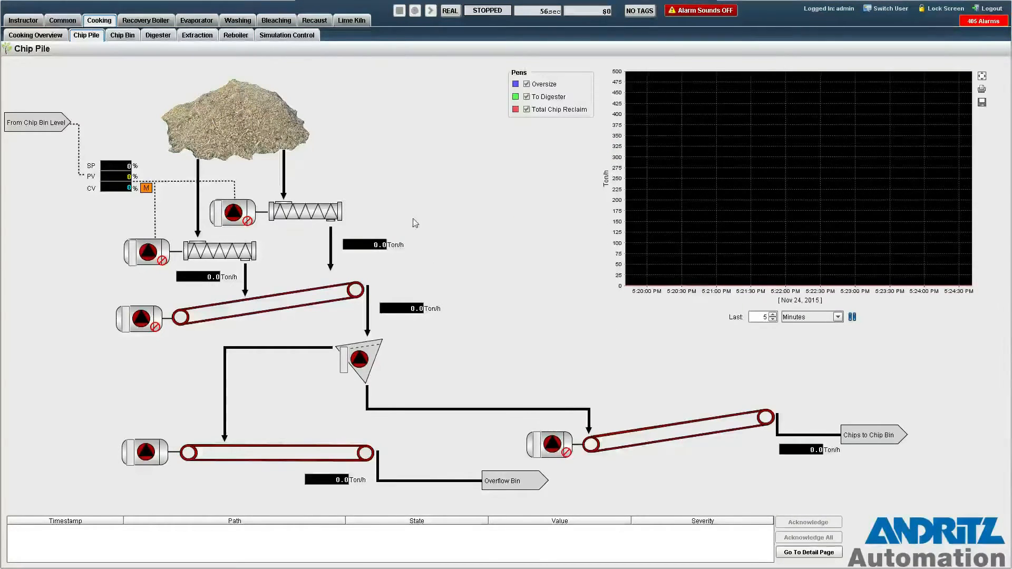
Step: Reload Start Chip Feed in Scenario Management to review goals 200_MO_501 and 200_FT_524
left_click(22, 20)
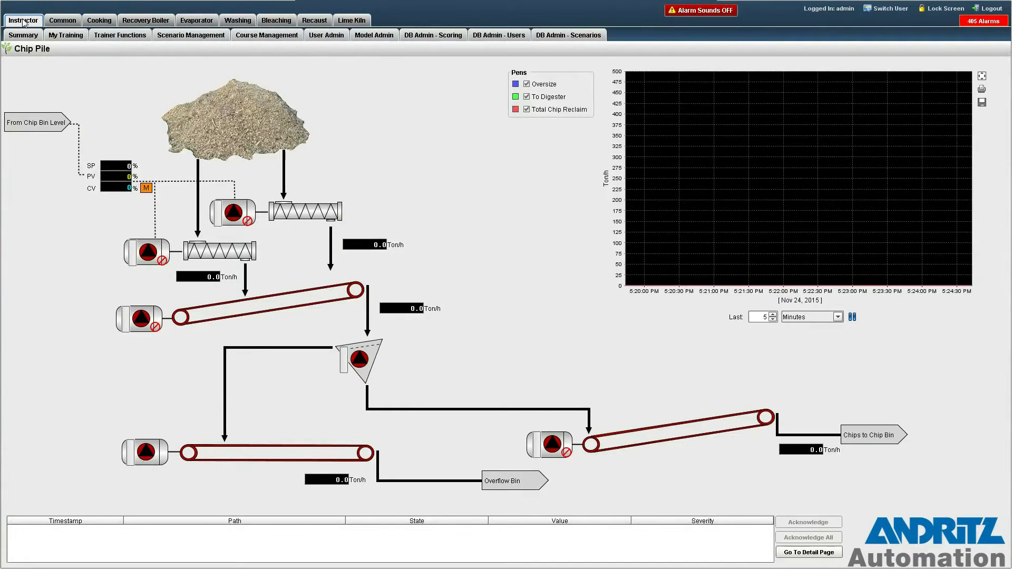
left_click(190, 35)
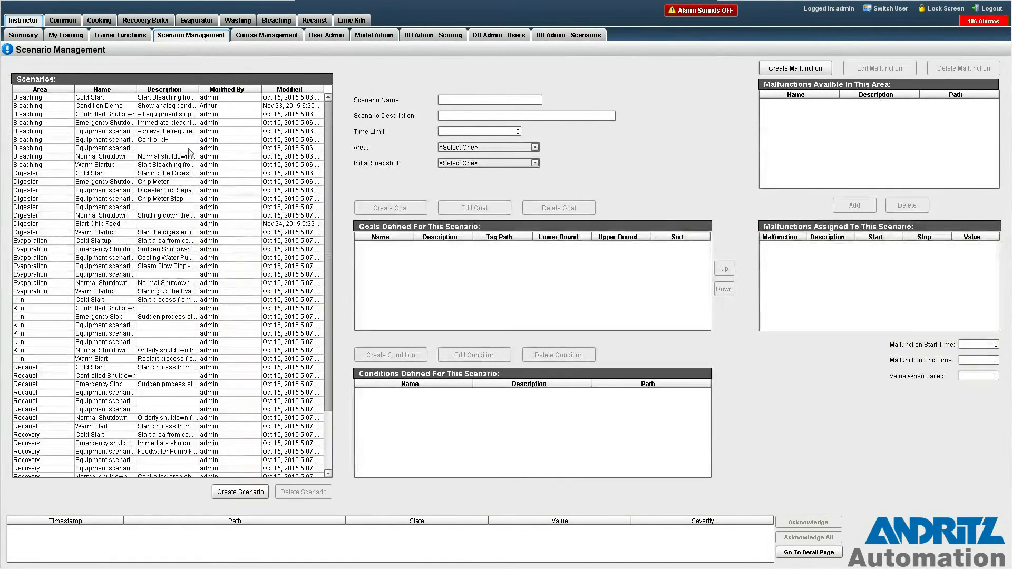
left_click(97, 224)
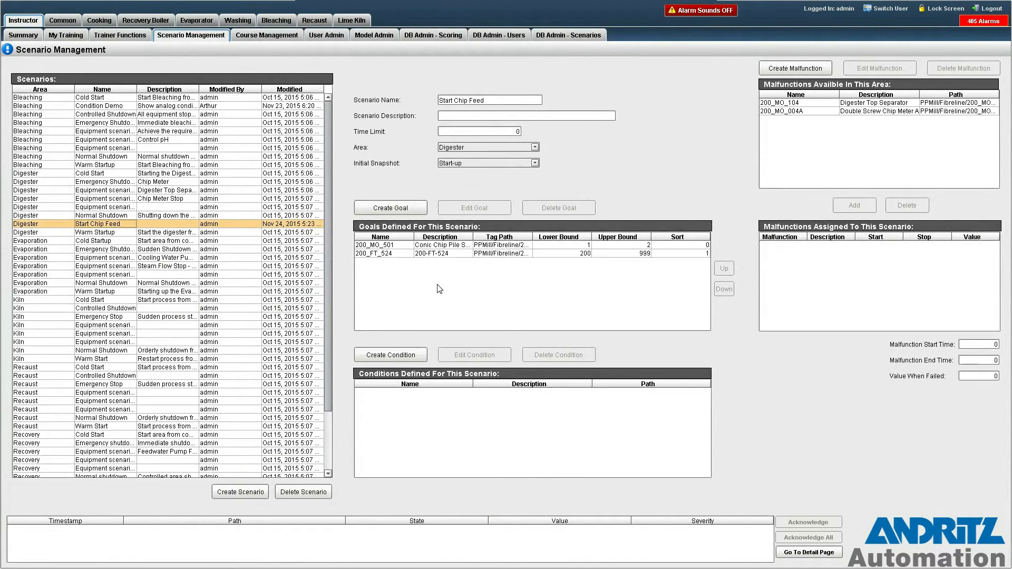
mouse_move(599, 275)
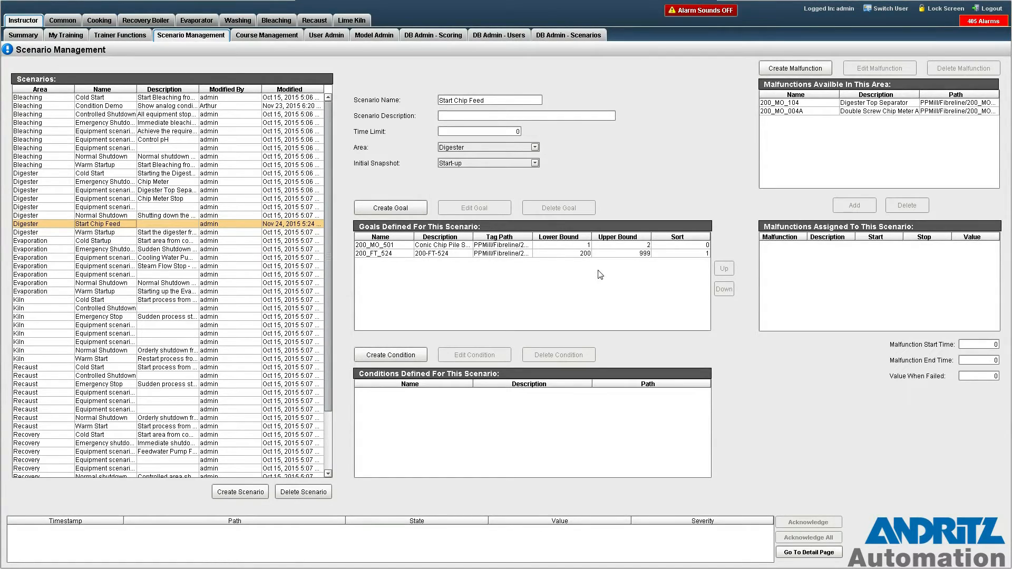
mouse_move(267, 35)
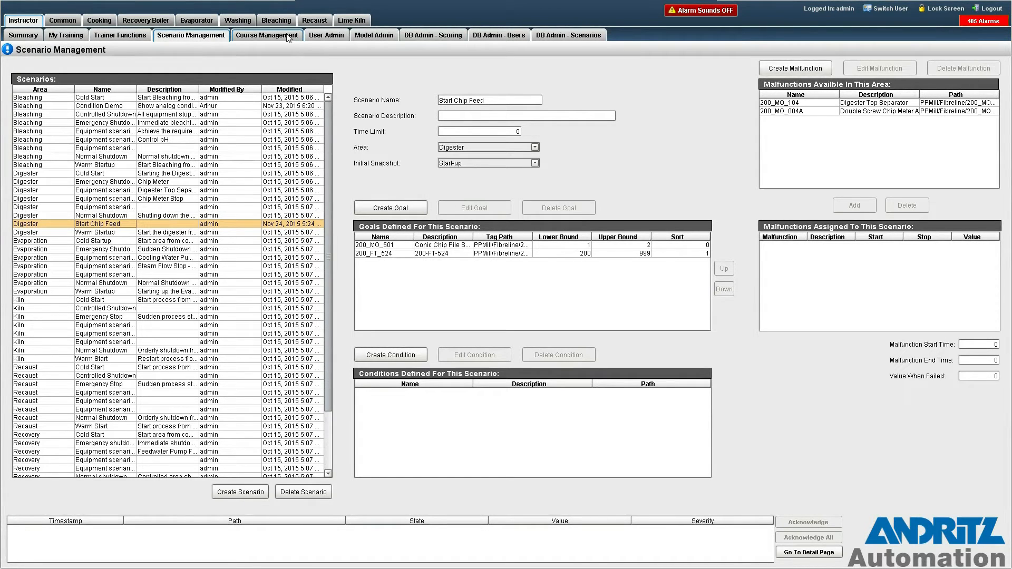
Step: Assign Start Chip Feed from Available Scenarios to the Cooking 1 course
left_click(266, 35)
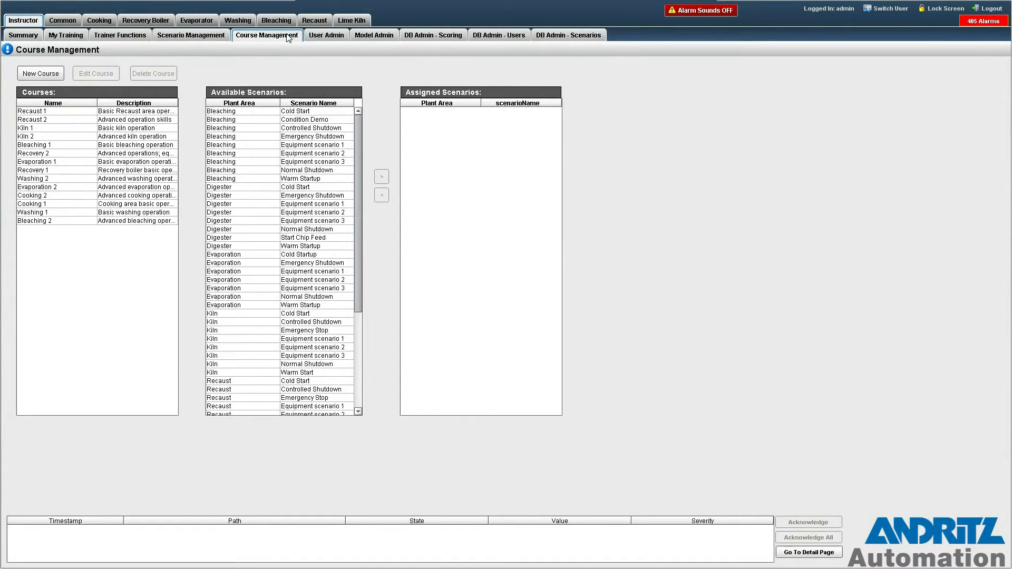
mouse_move(181, 136)
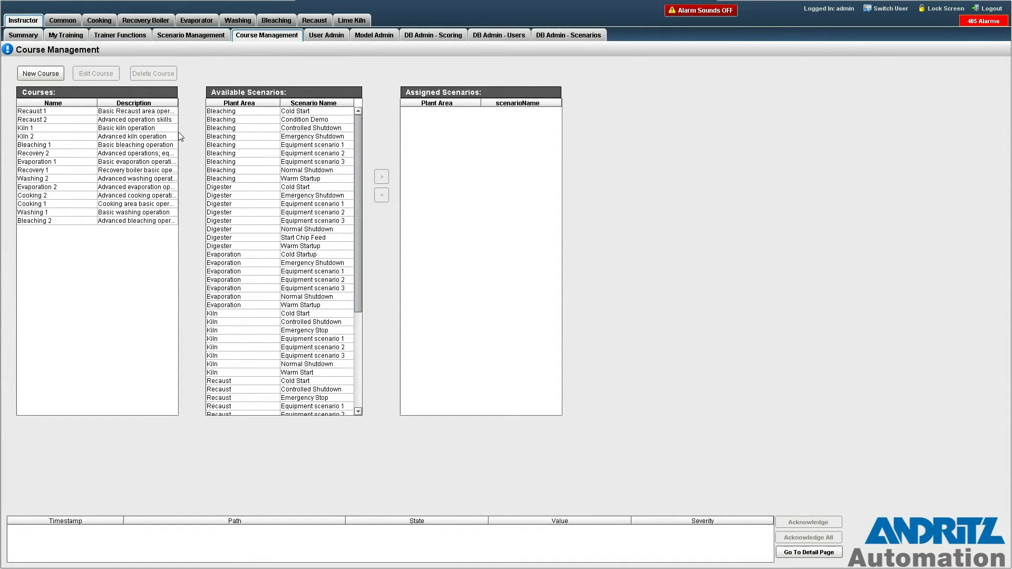
mouse_move(153, 121)
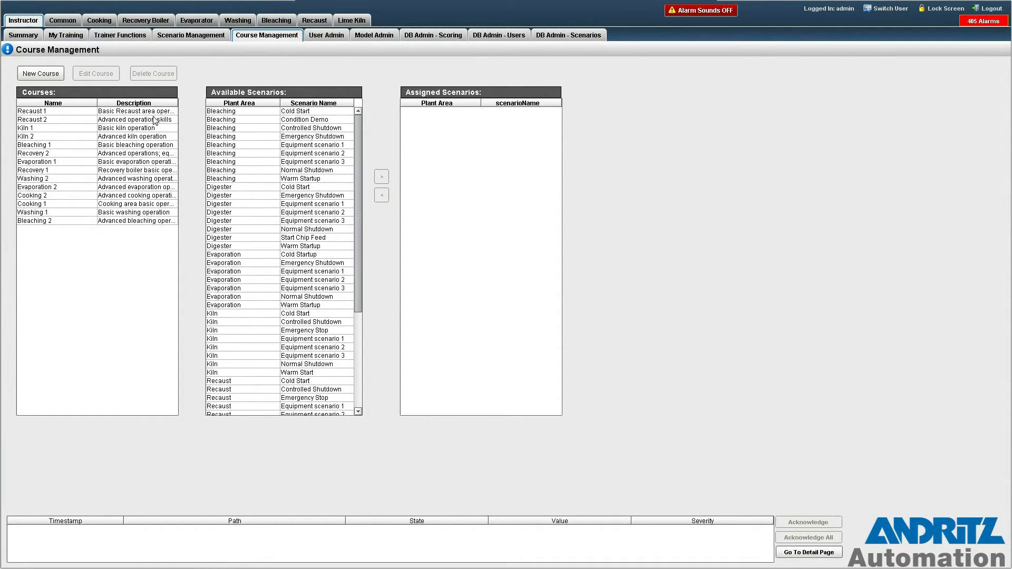
mouse_move(132, 213)
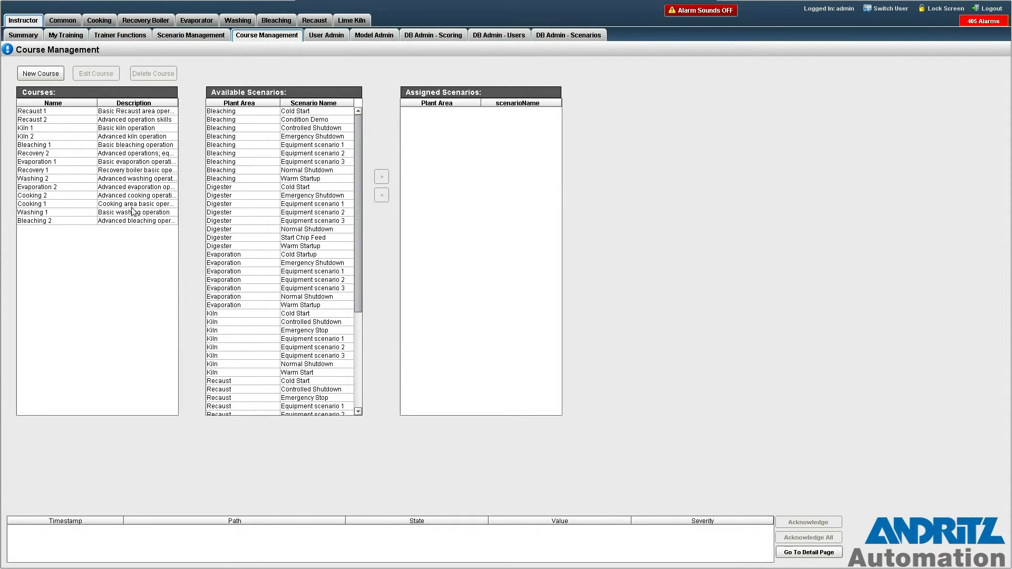
left_click(52, 203)
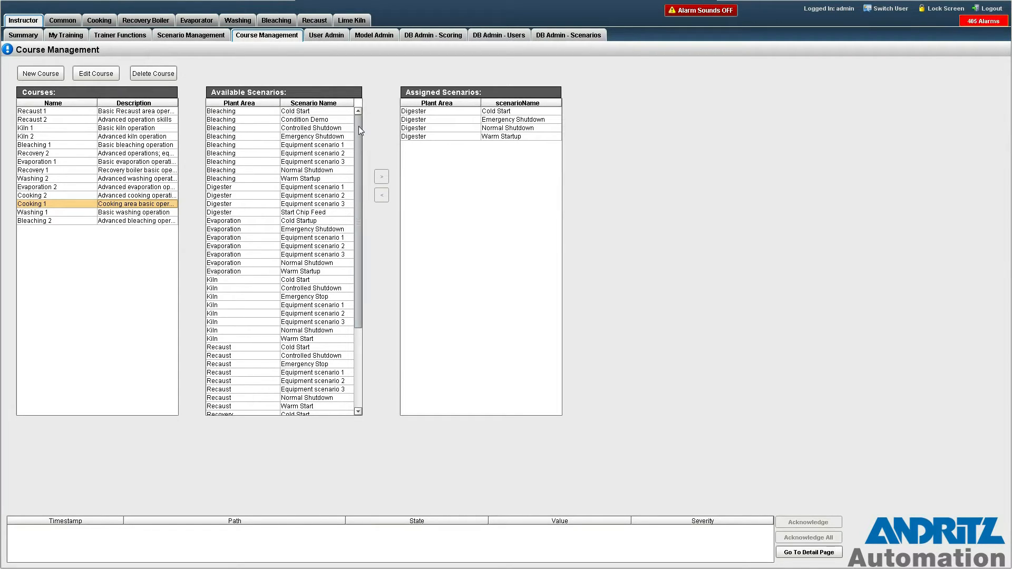
mouse_move(322, 193)
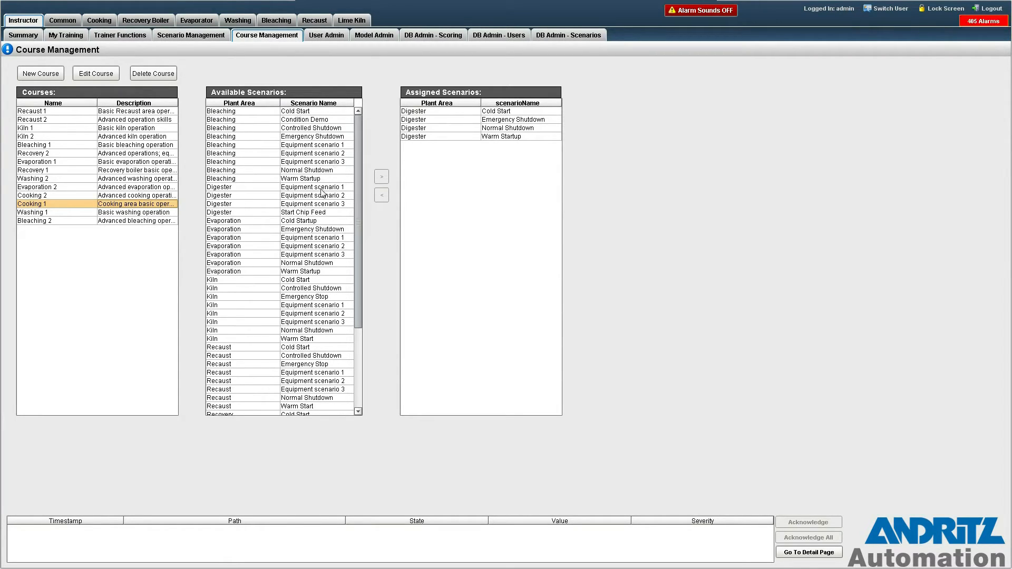
left_click(304, 212)
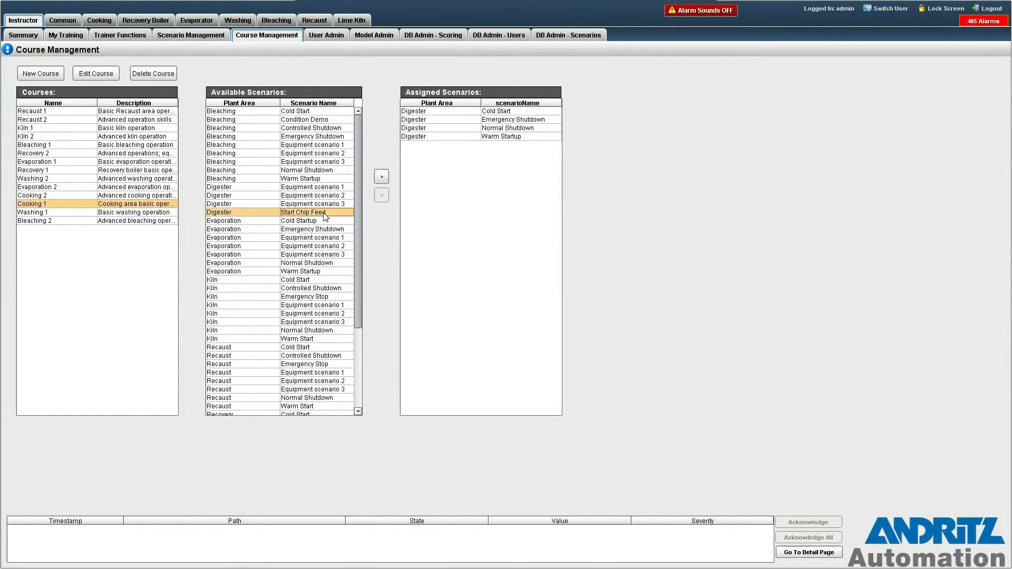
left_click(381, 176)
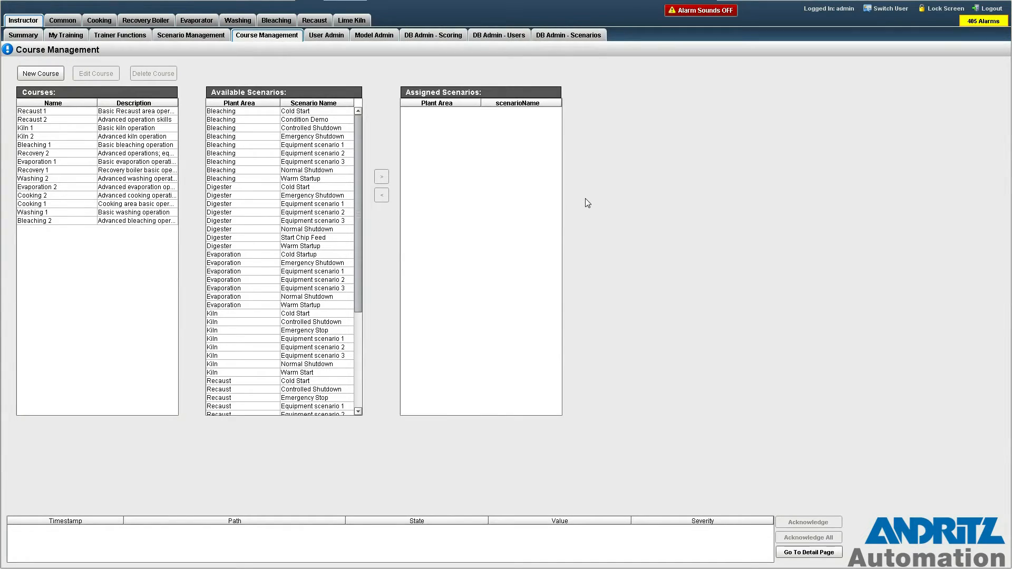
mouse_move(99, 20)
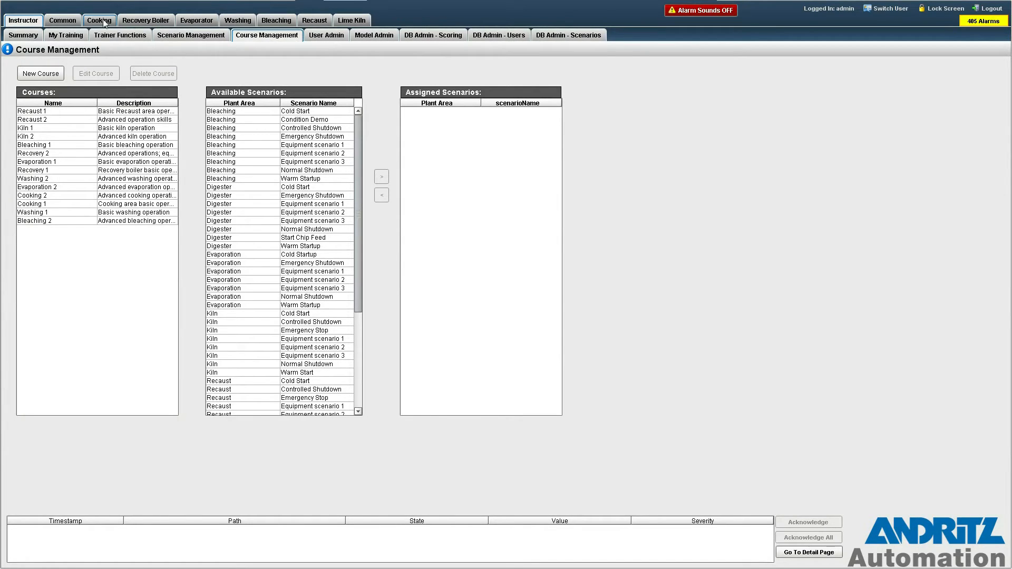
Step: Start the cooking simulation with the Start Chip Feed scenario and unpause the model
left_click(99, 20)
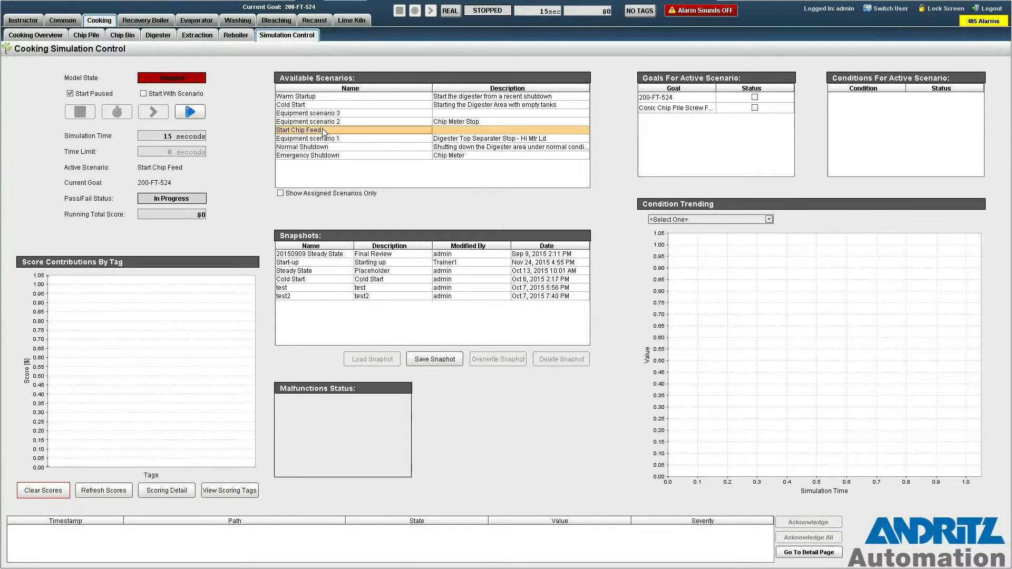
left_click(143, 93)
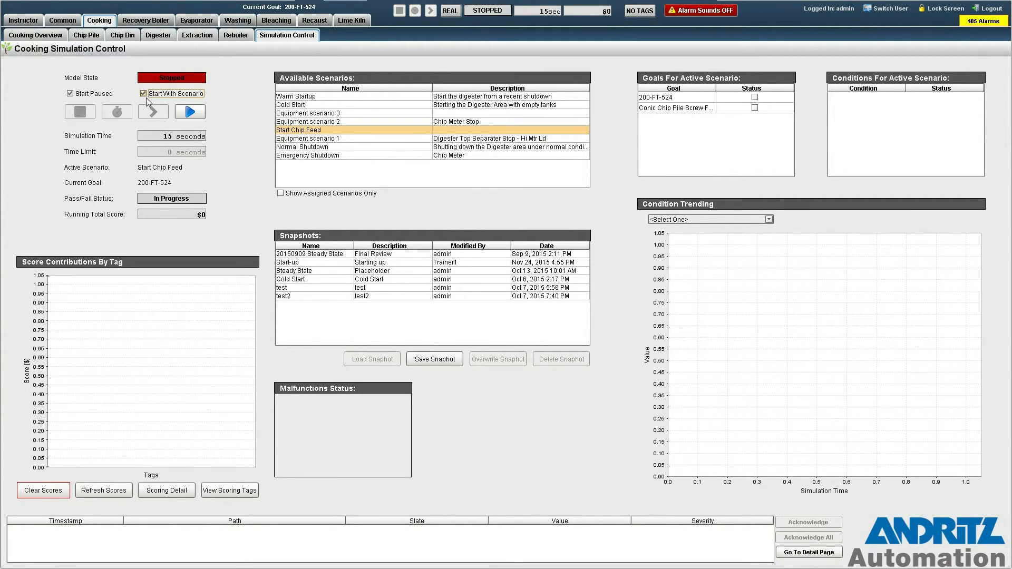
left_click(190, 111)
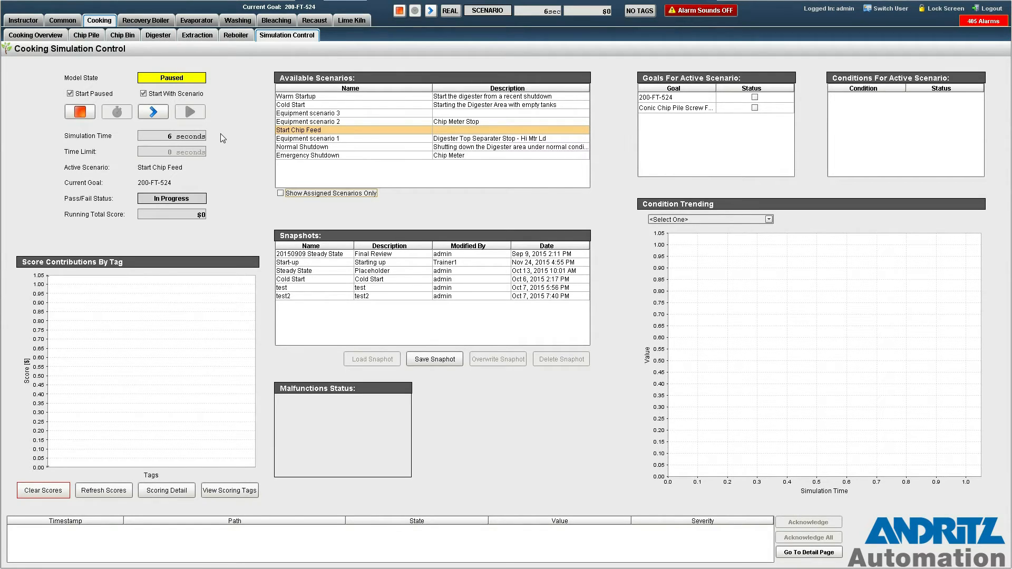
mouse_move(633, 96)
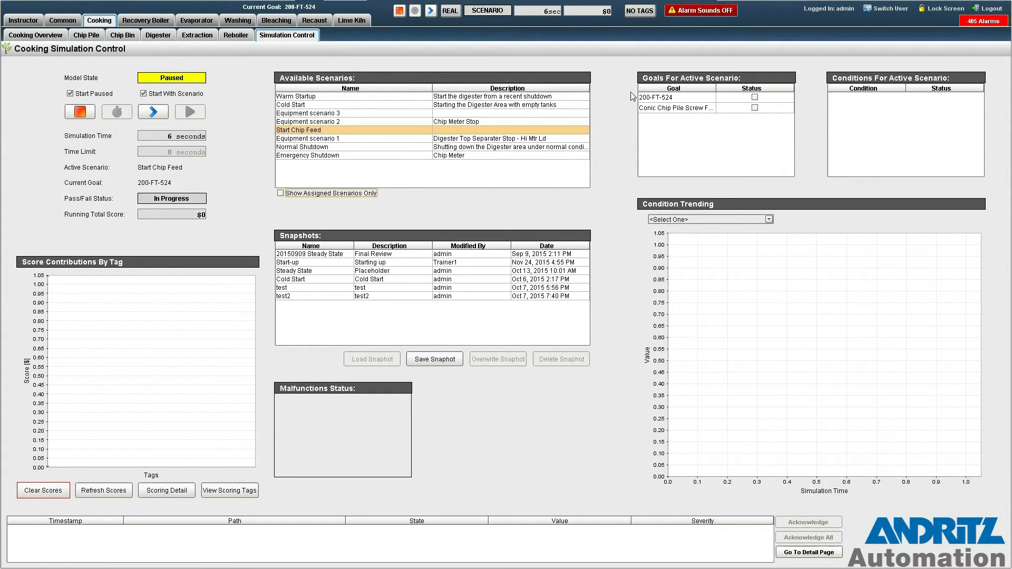
mouse_move(784, 68)
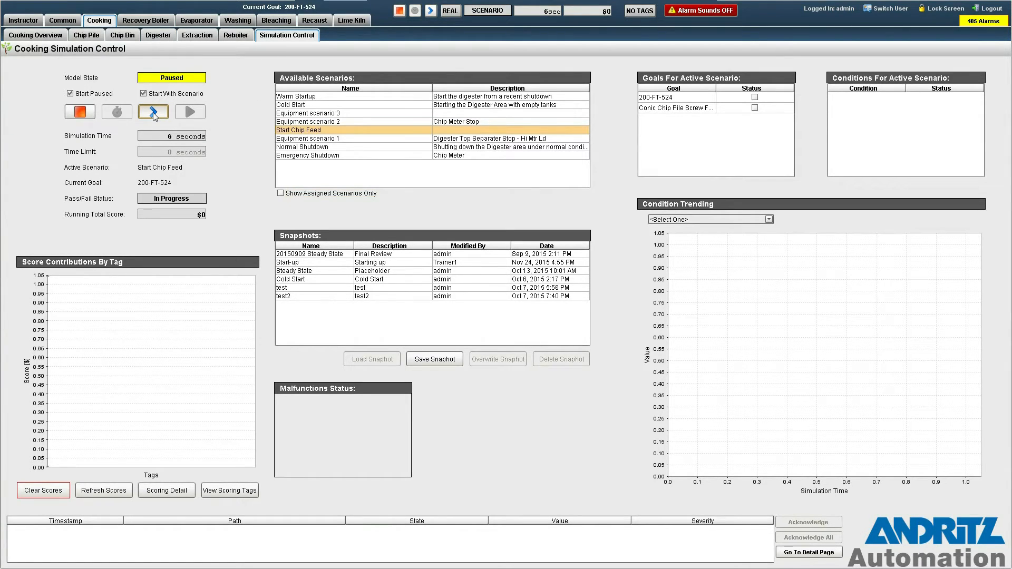
left_click(153, 111)
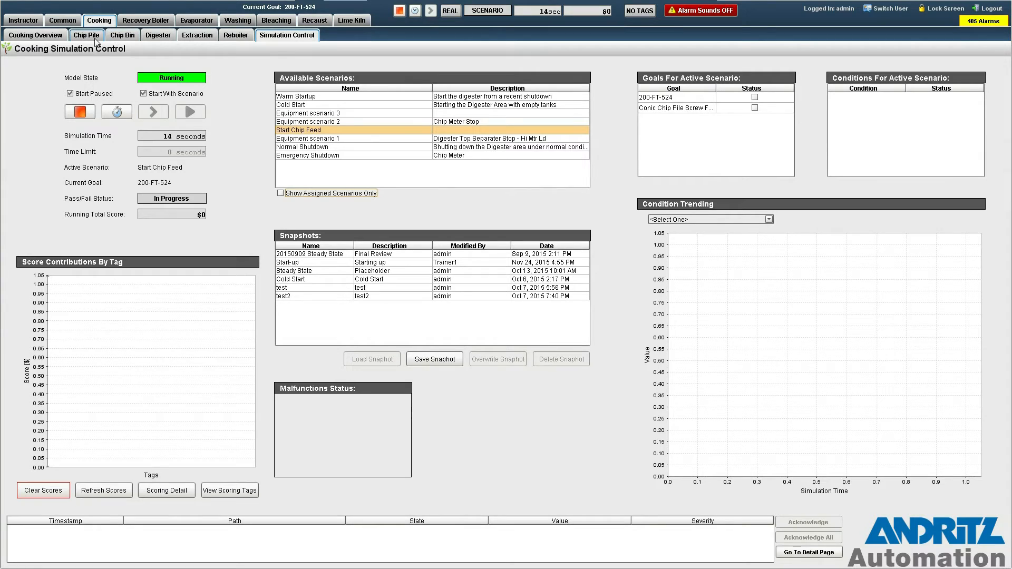
Step: Start Airlock Screw Feeder motor 200-MO-001 from the Chip Bin display
left_click(86, 35)
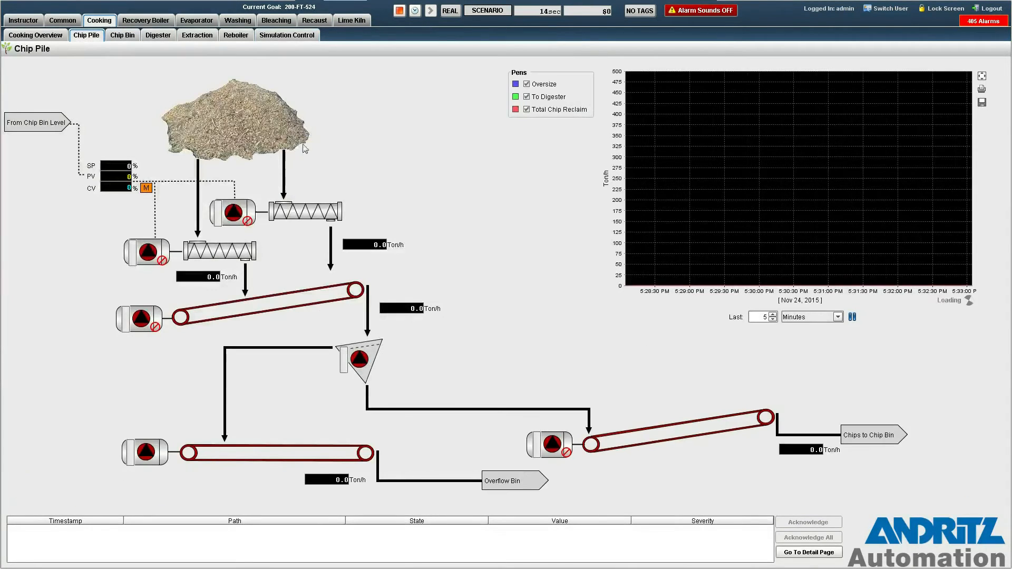
mouse_move(574, 454)
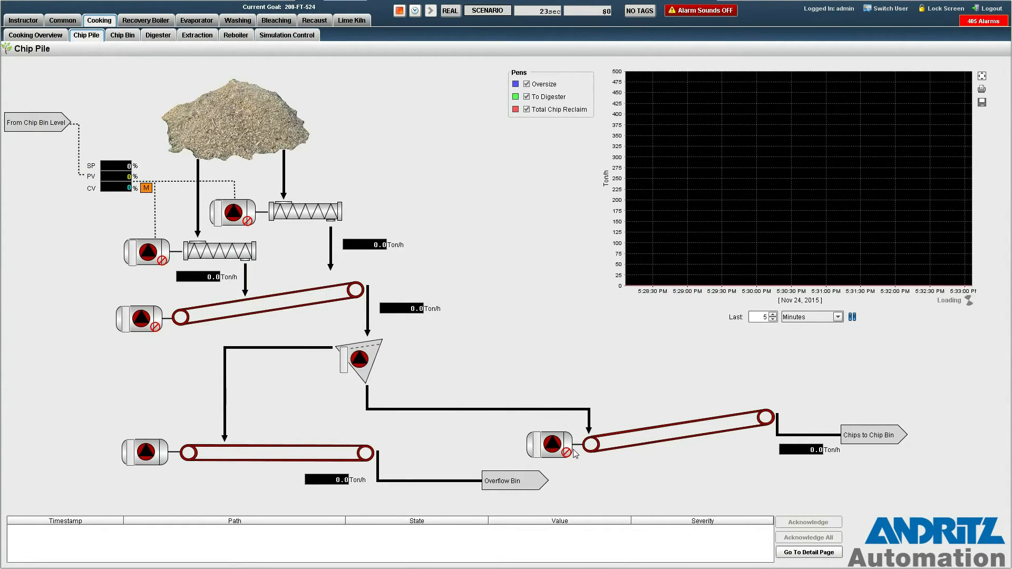
mouse_move(877, 440)
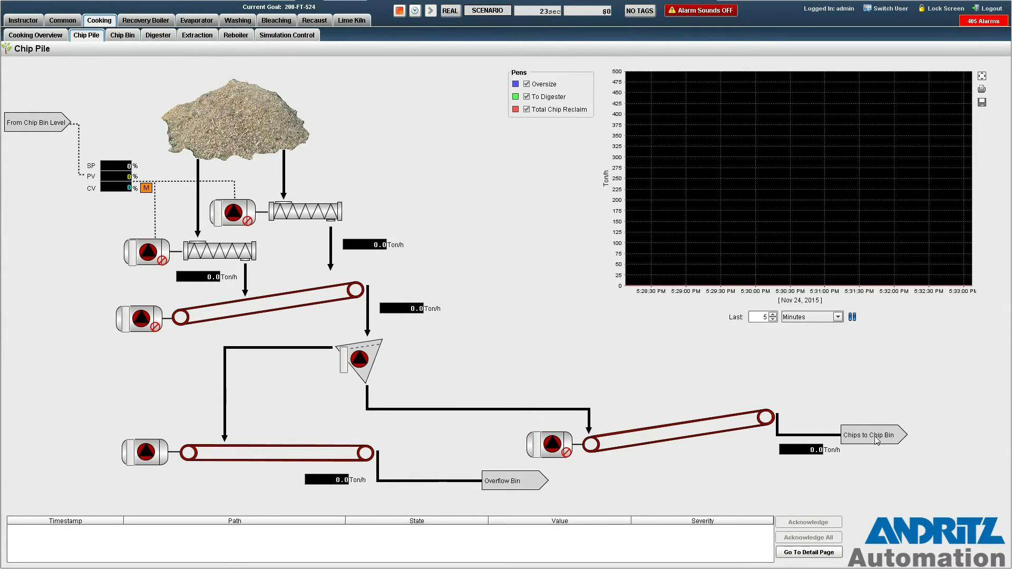
left_click(122, 34)
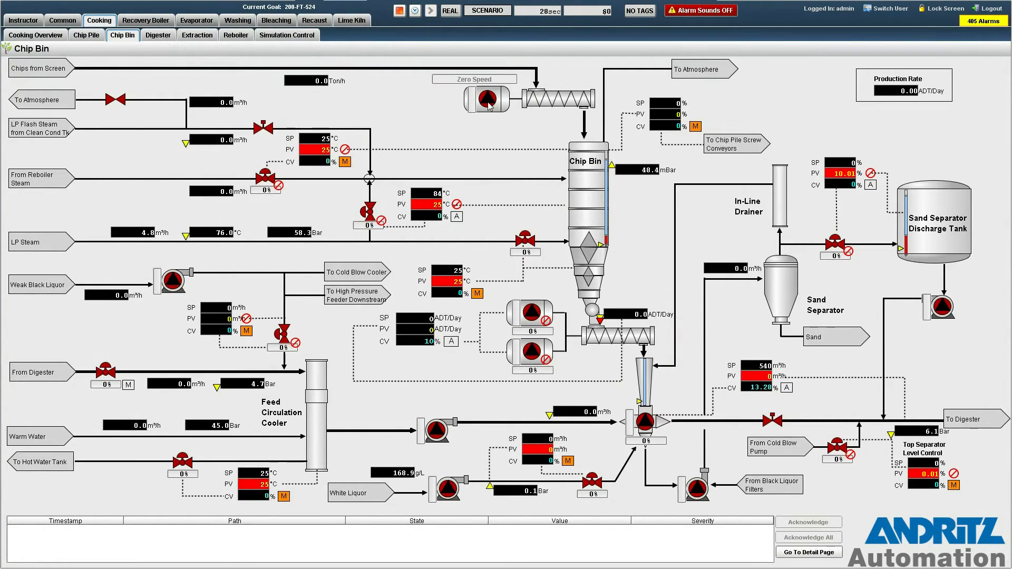
left_click(490, 98)
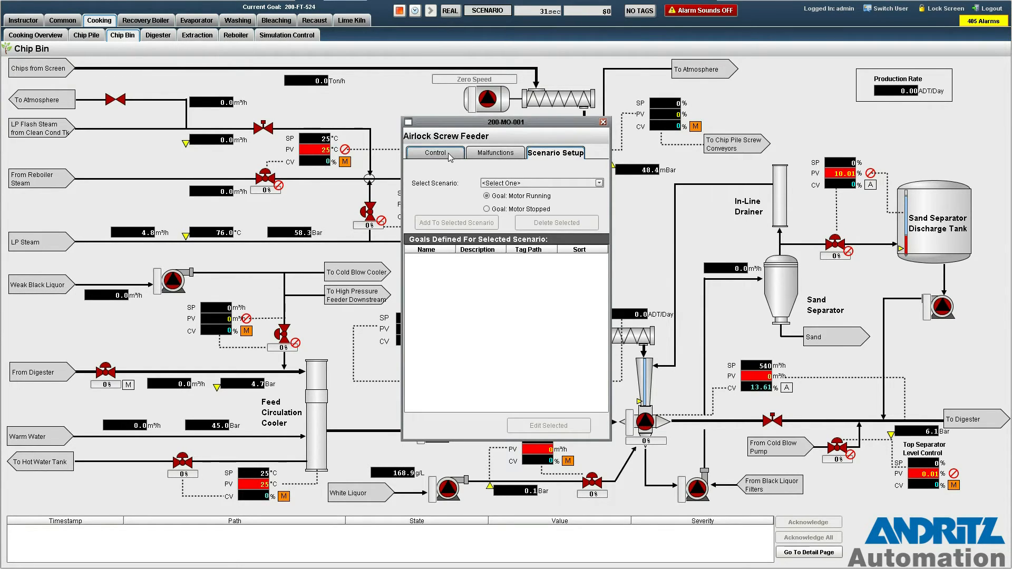
left_click(434, 153)
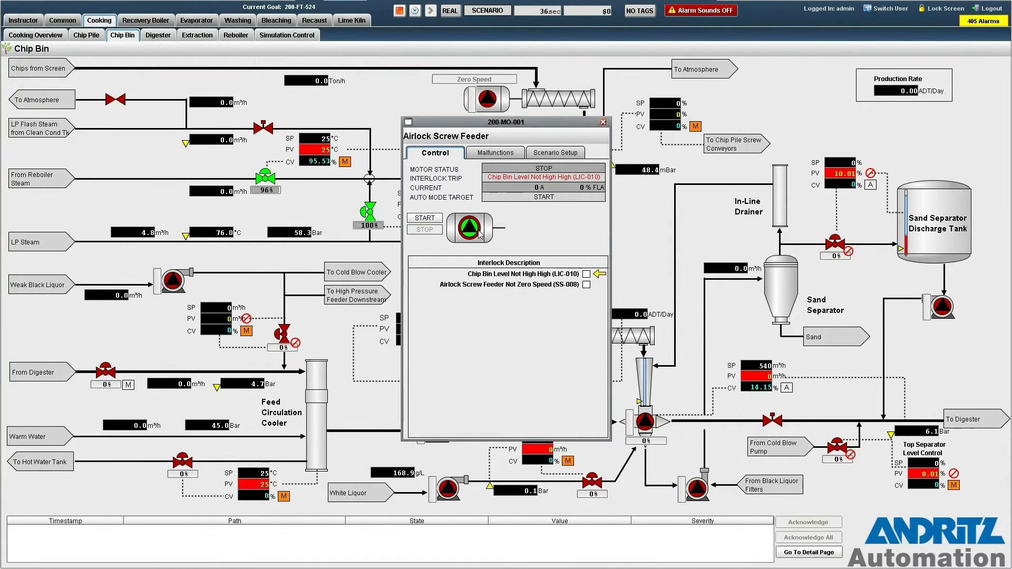
left_click(601, 121)
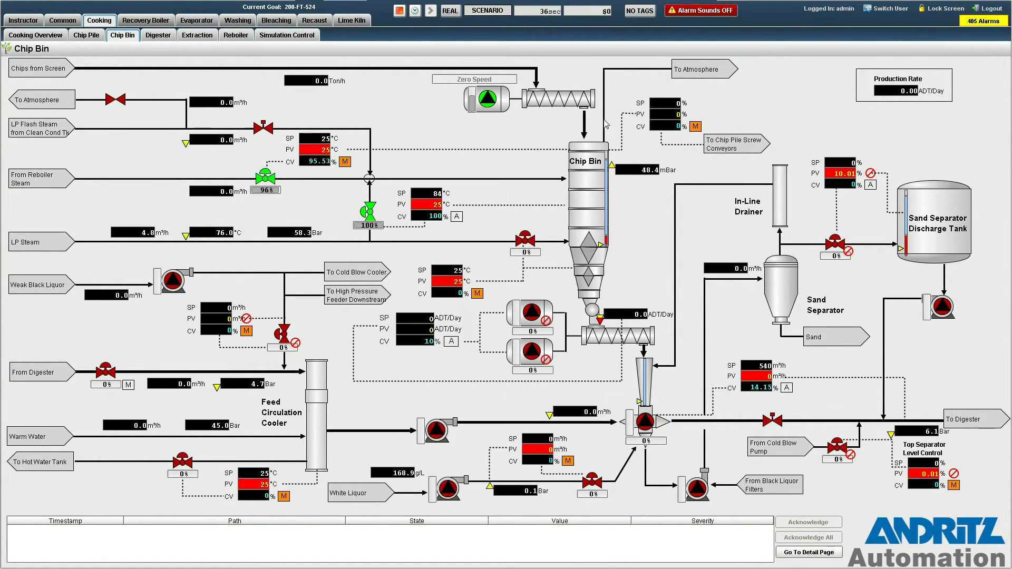
left_click(86, 35)
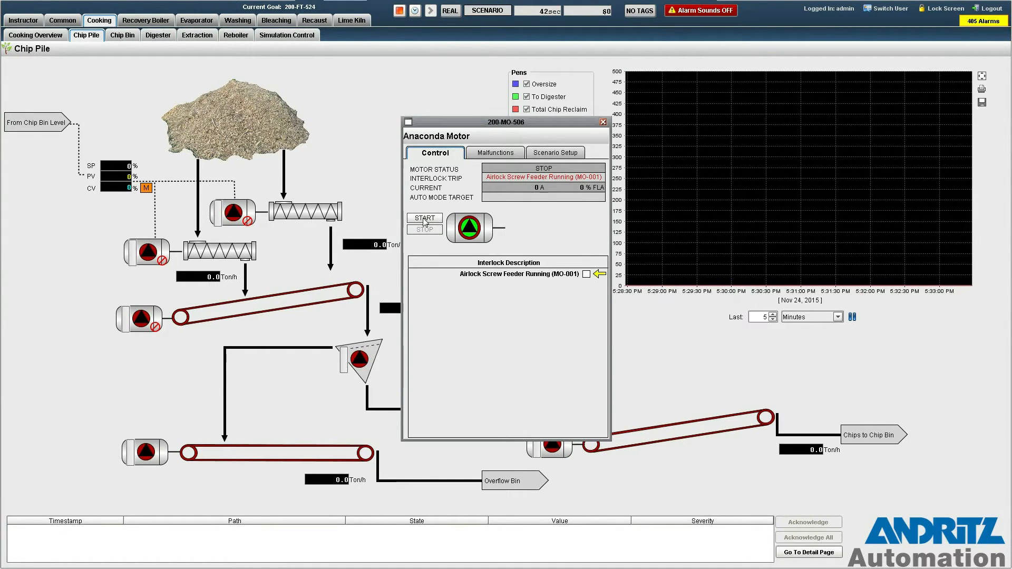
Step: Start chip pile screen motor 200-MO-504 after trying the Anaconda and overflow conveyor motors
left_click(424, 218)
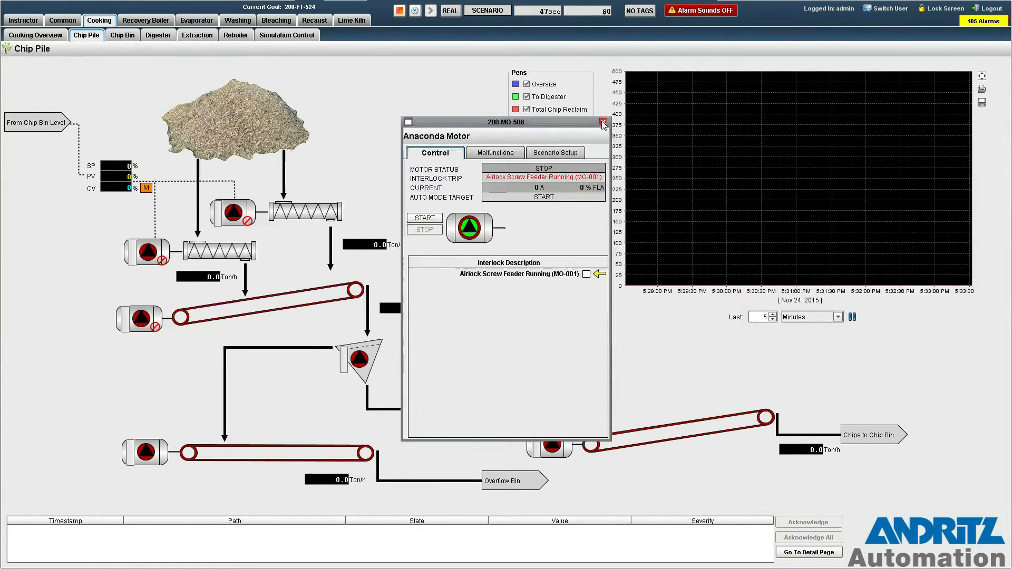
left_click(601, 123)
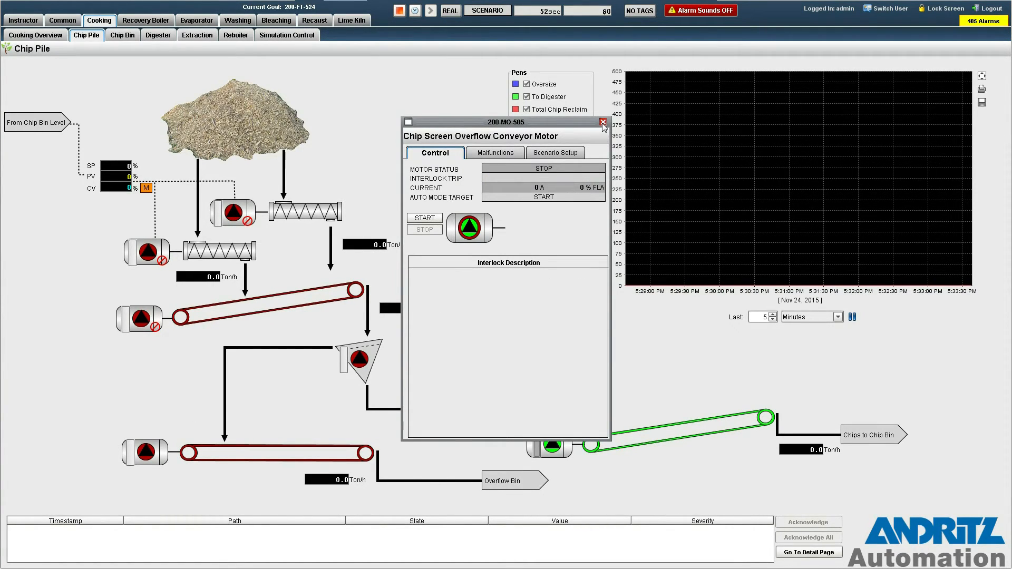
left_click(424, 218)
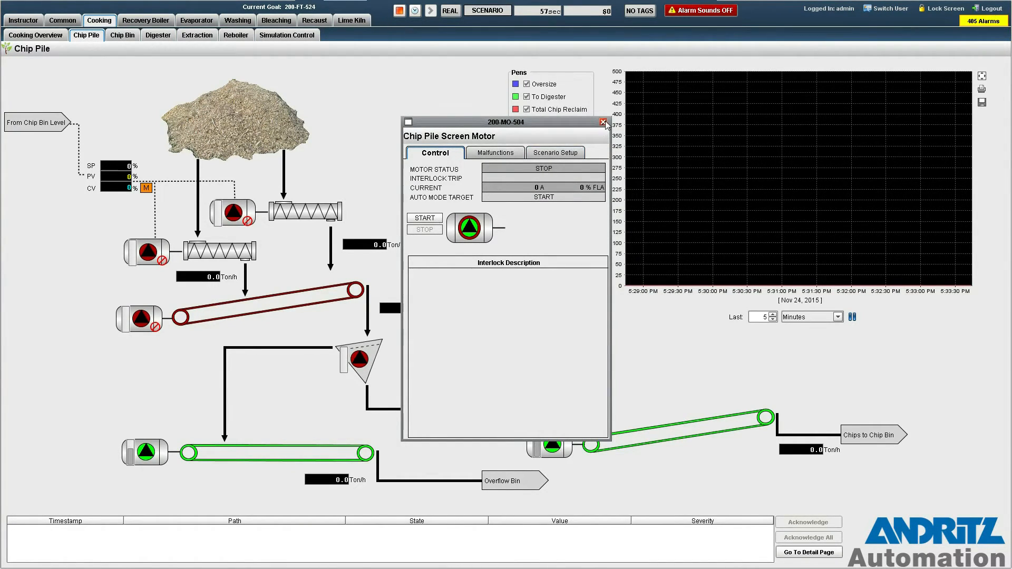
left_click(423, 217)
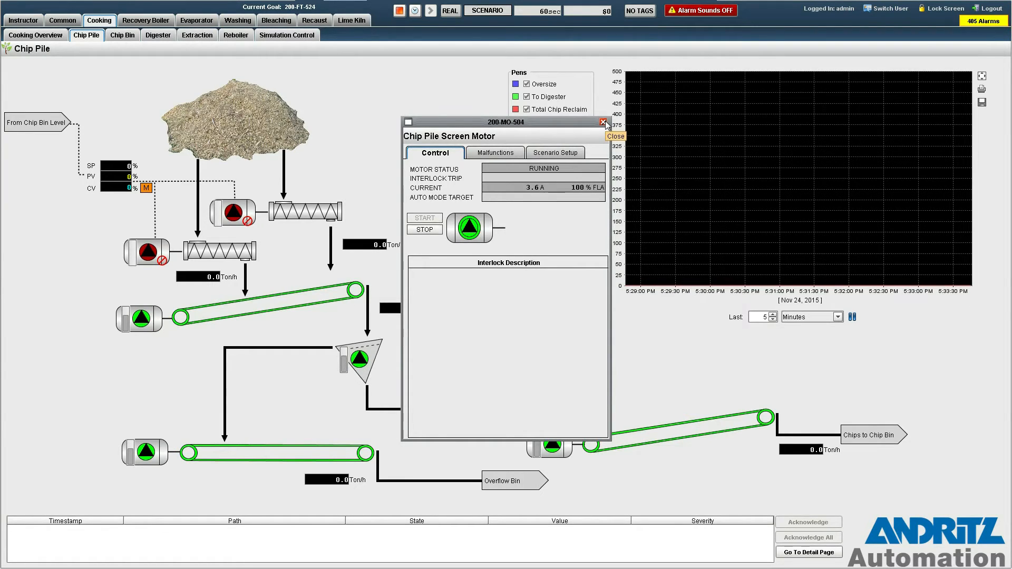
left_click(603, 123)
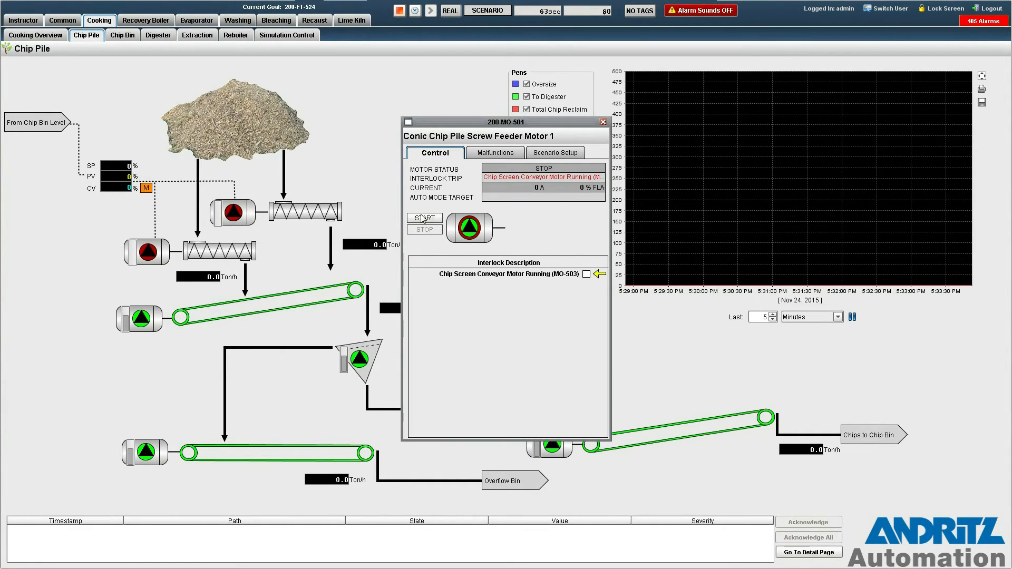
Step: Start conic chip pile screw feeder motors 200-MO-501 and 200-MO-502
left_click(424, 218)
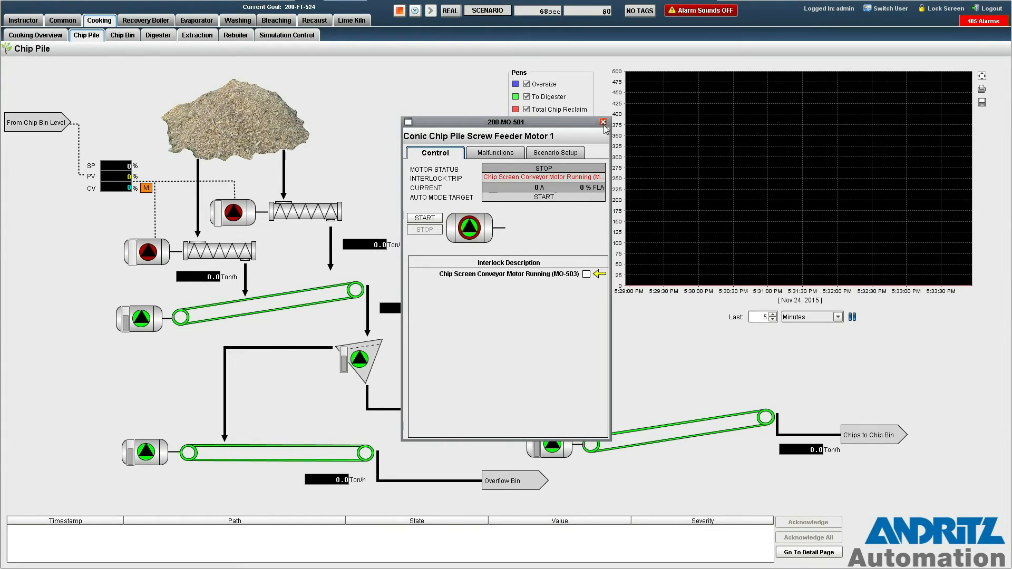
mouse_move(602, 122)
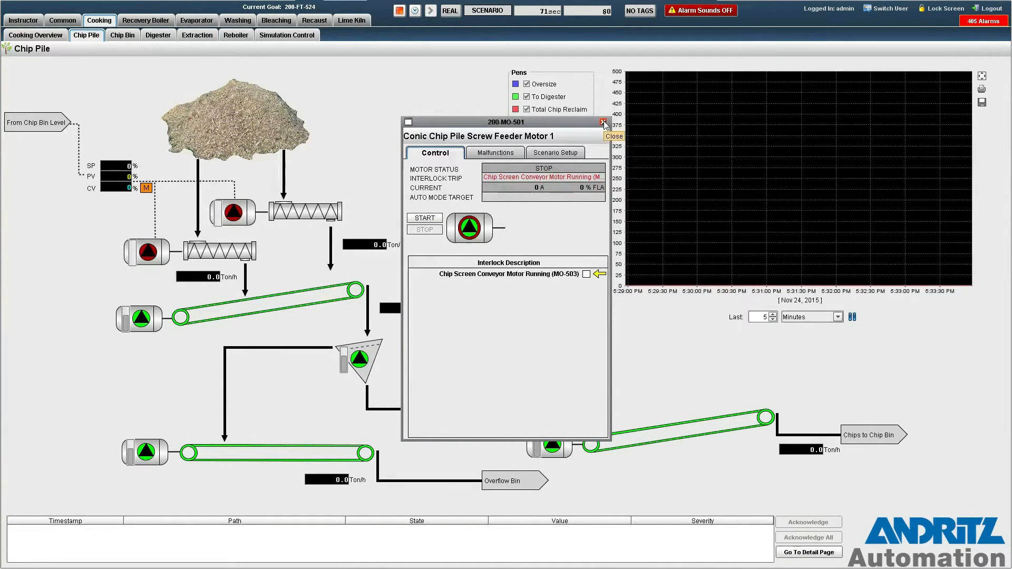
left_click(603, 123)
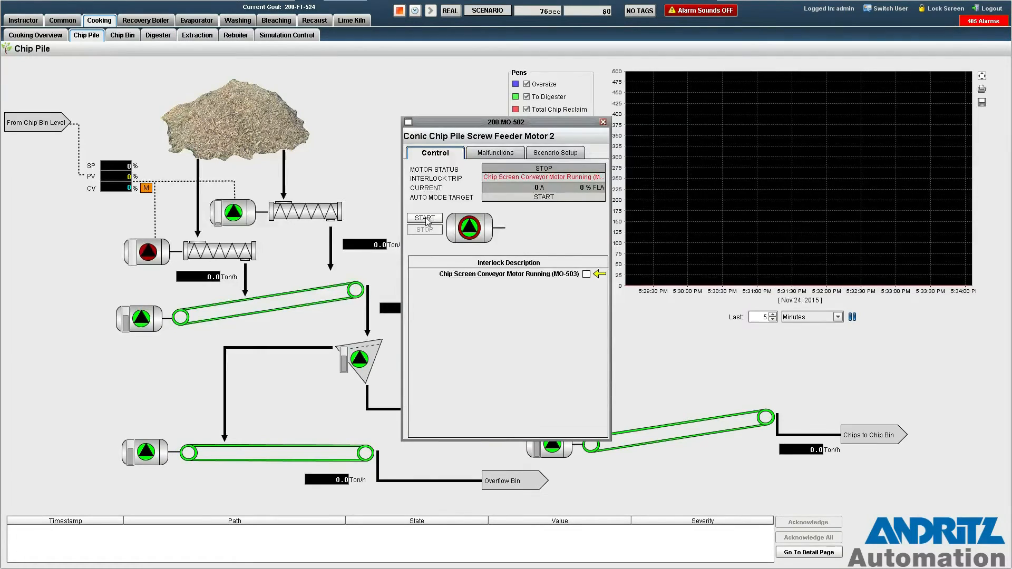
left_click(424, 218)
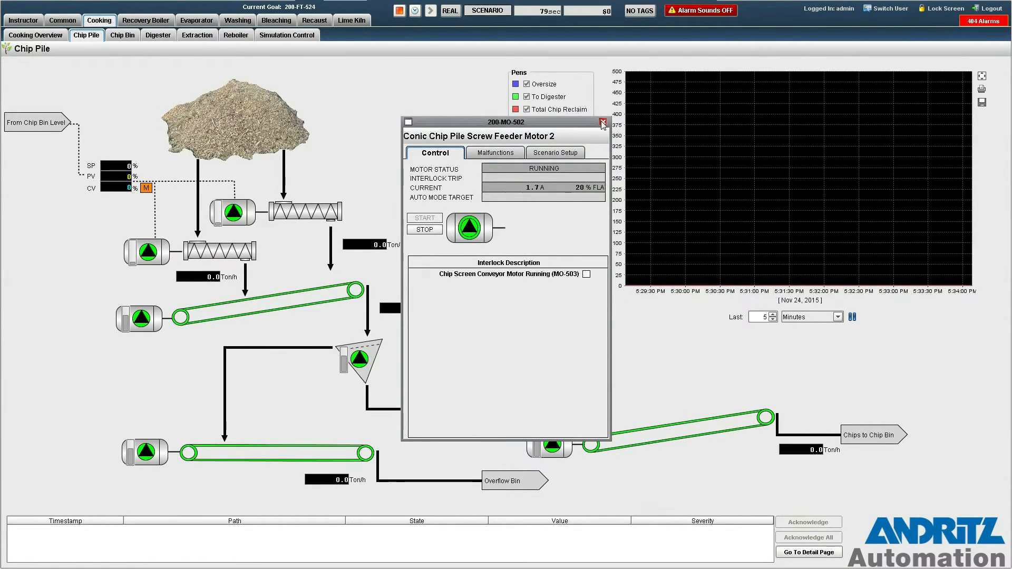
left_click(602, 122)
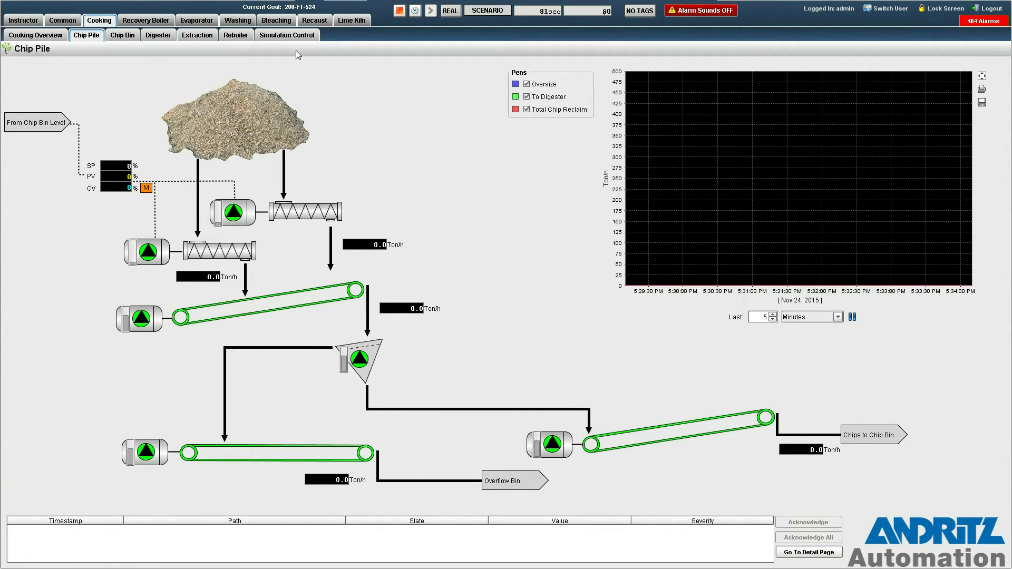
left_click(287, 35)
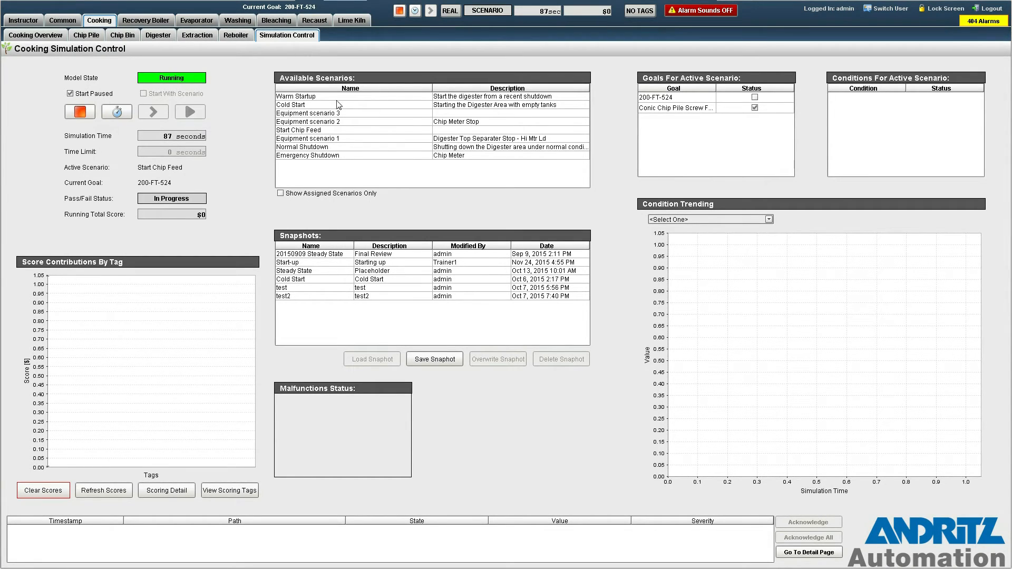
Step: Return to the Chip Pile screen with the Diamondback Chip Bin Level Controller faceplate open
left_click(86, 35)
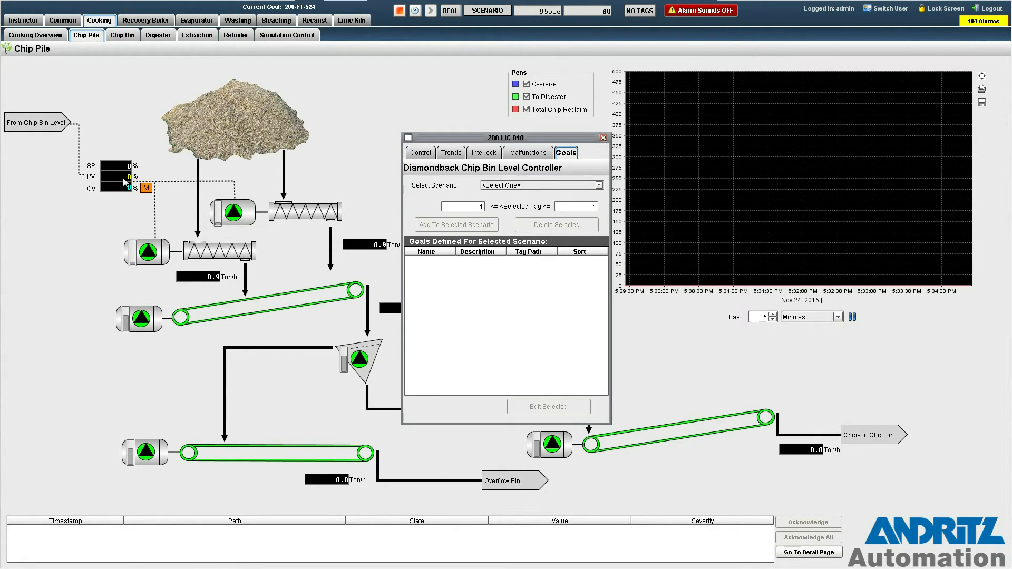
Step: Raise the 200-LIC-010 output to 100% in MANUAL, then close its faceplate
left_click(420, 153)
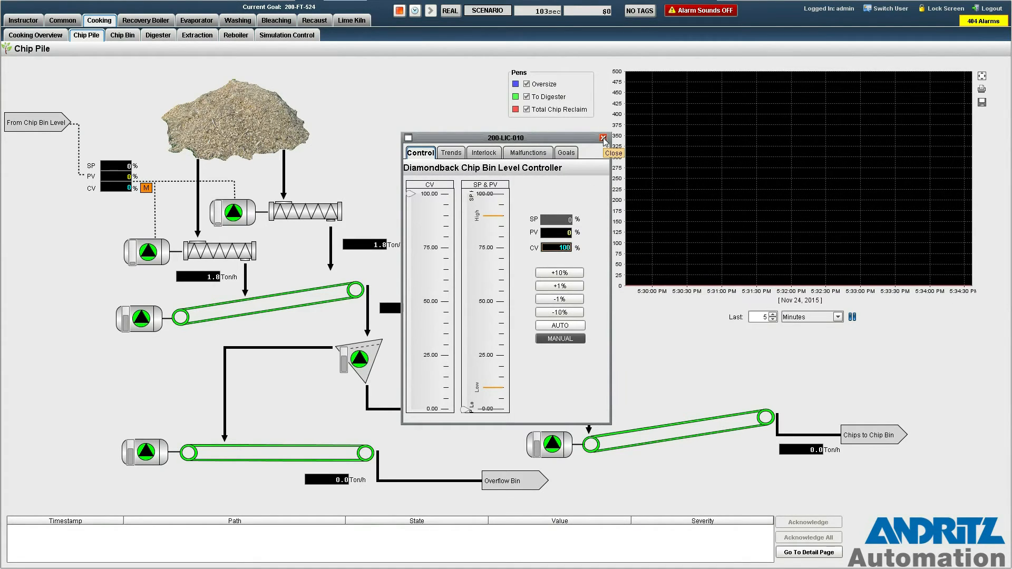
left_click(603, 137)
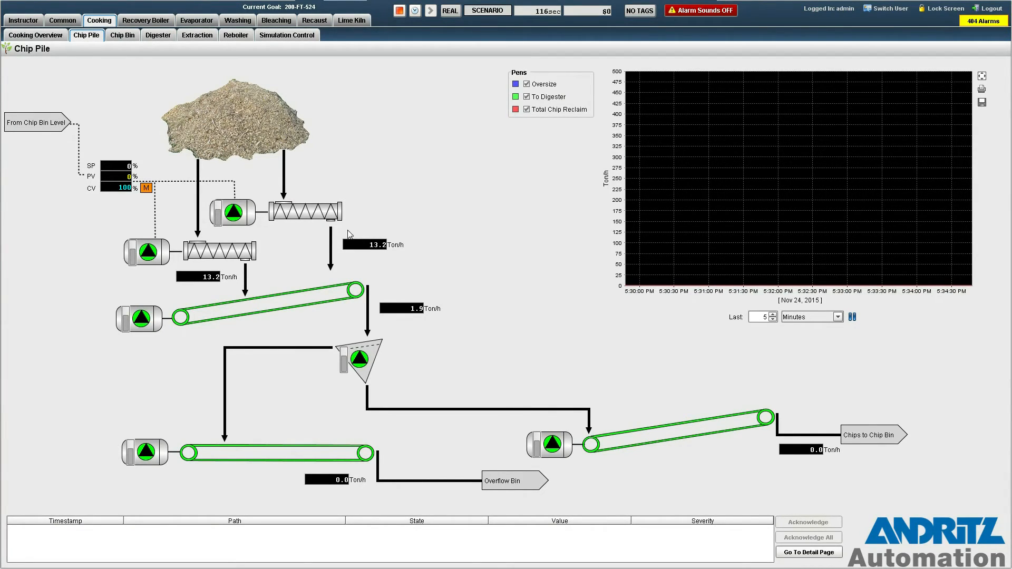
mouse_move(397, 124)
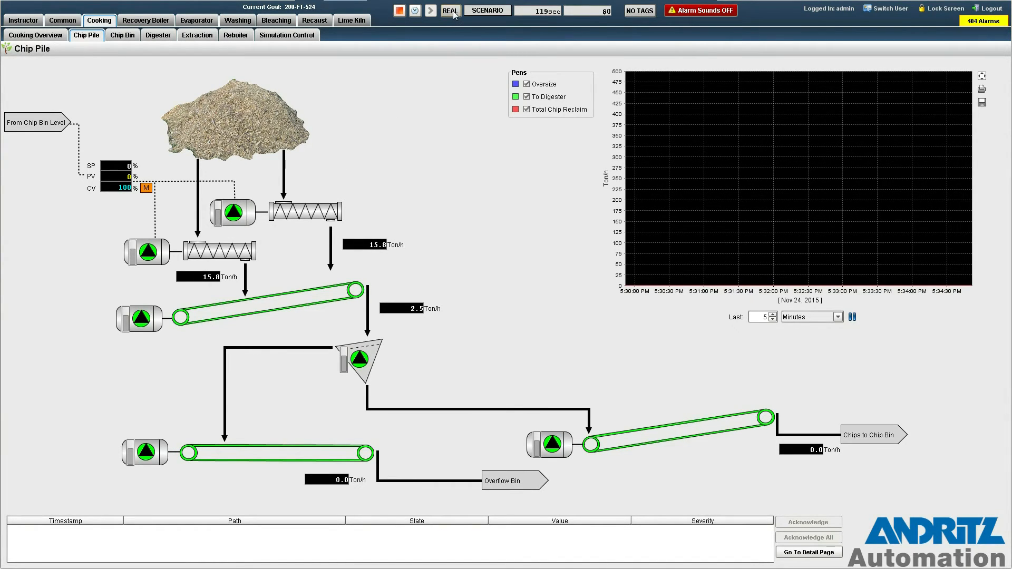
Step: Switch the simulation speed from REAL to FAST until Start Chip Feed shows PASS
left_click(450, 11)
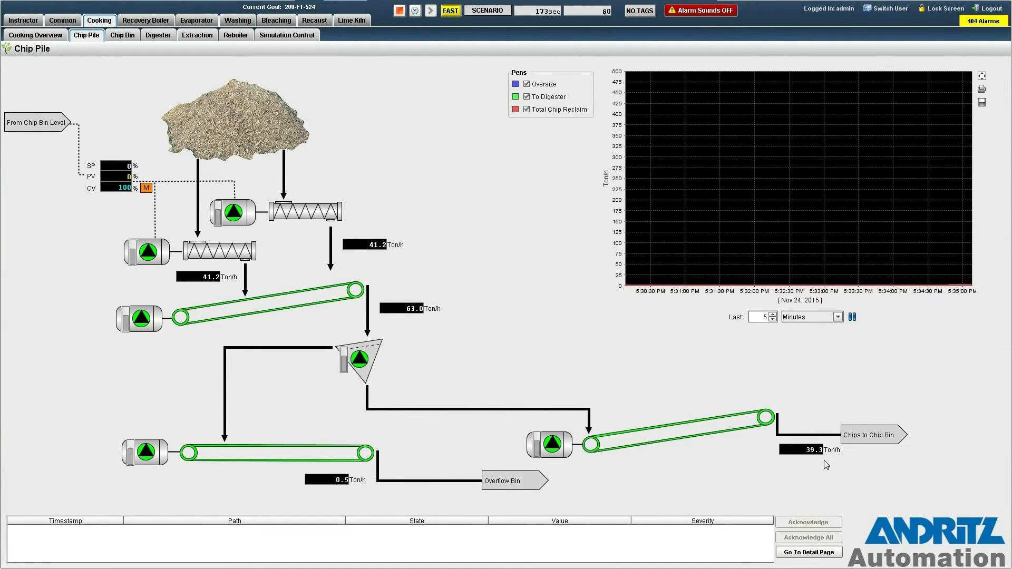
mouse_move(963, 256)
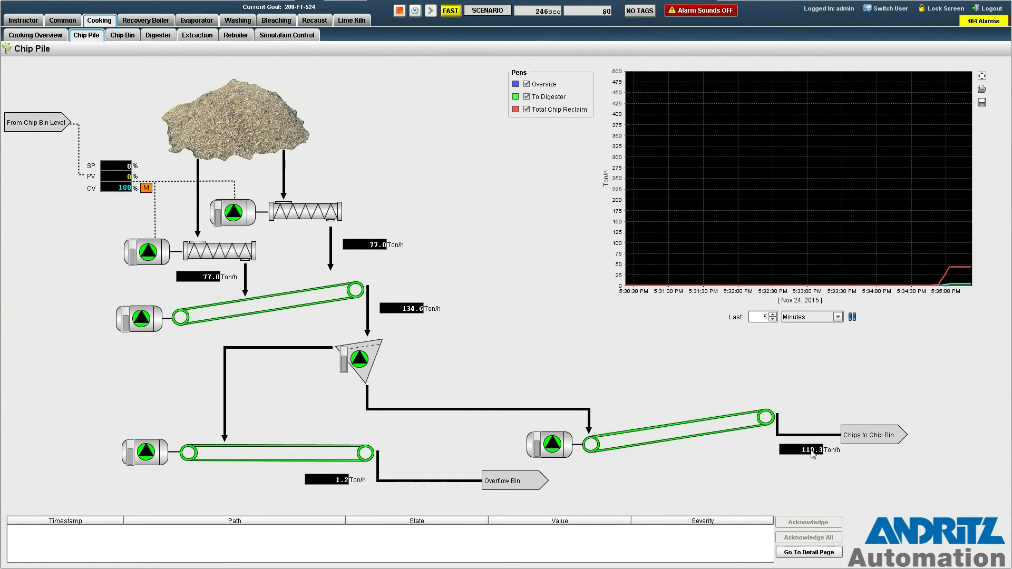
mouse_move(814, 450)
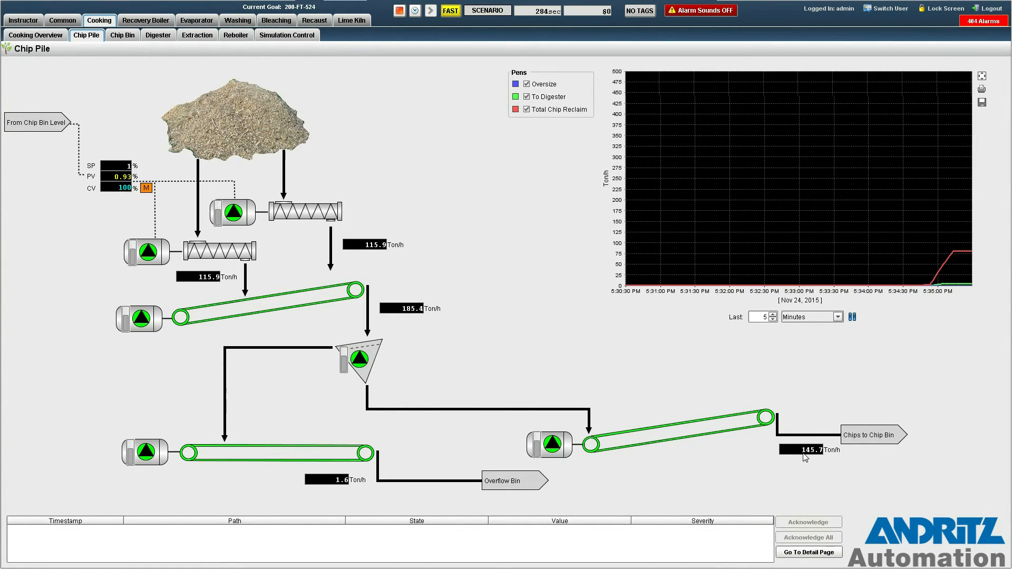
mouse_move(814, 450)
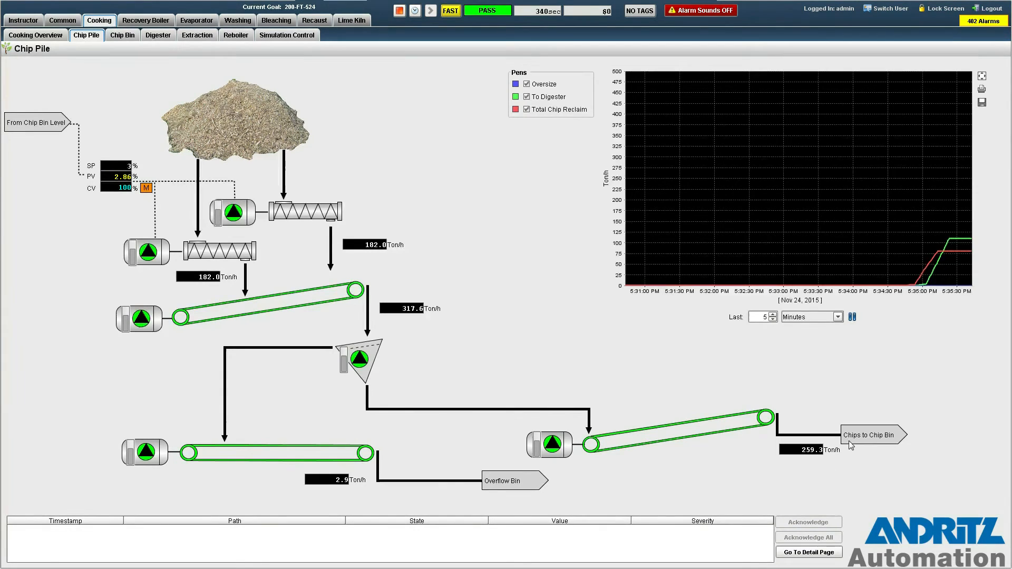
mouse_move(793, 440)
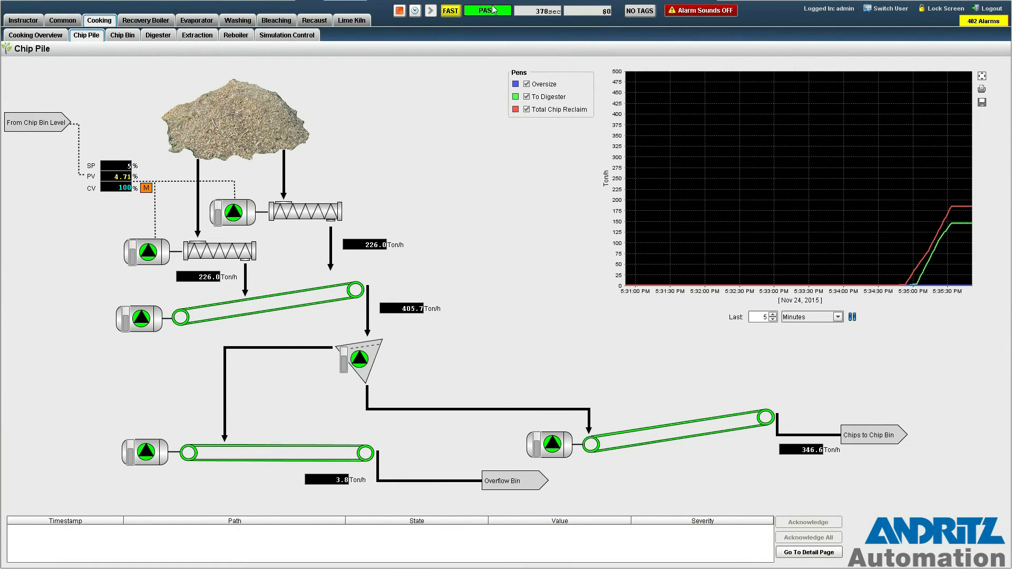
Step: Restore REAL speed, confirm PASS with both goals checked, and stop the cooking model
left_click(450, 11)
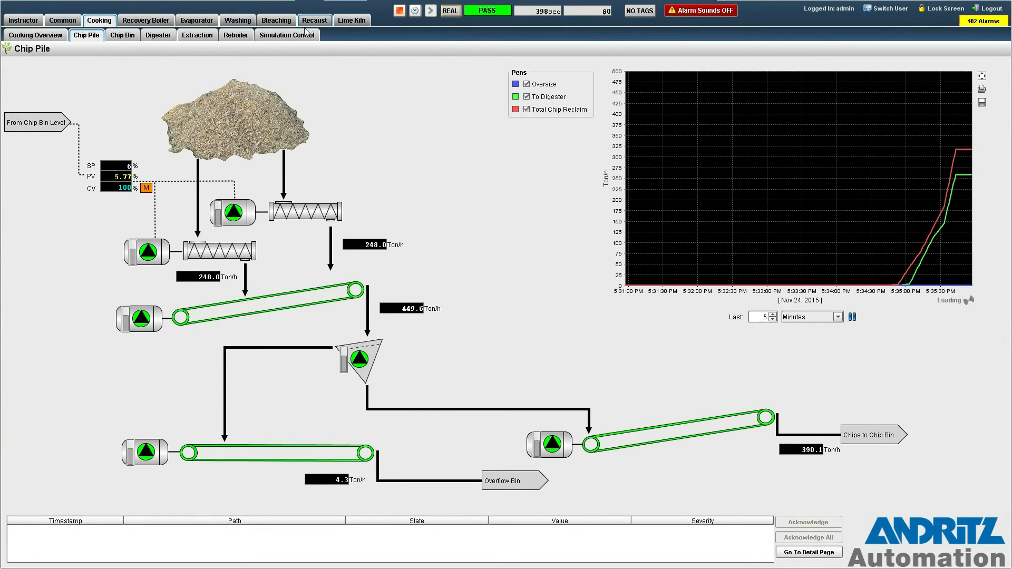
left_click(287, 35)
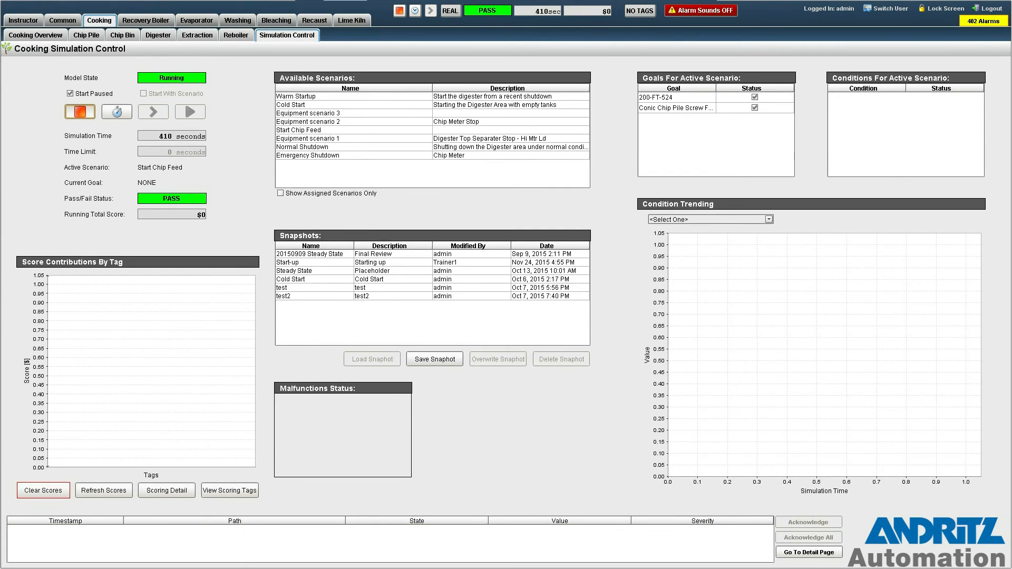
mouse_move(216, 122)
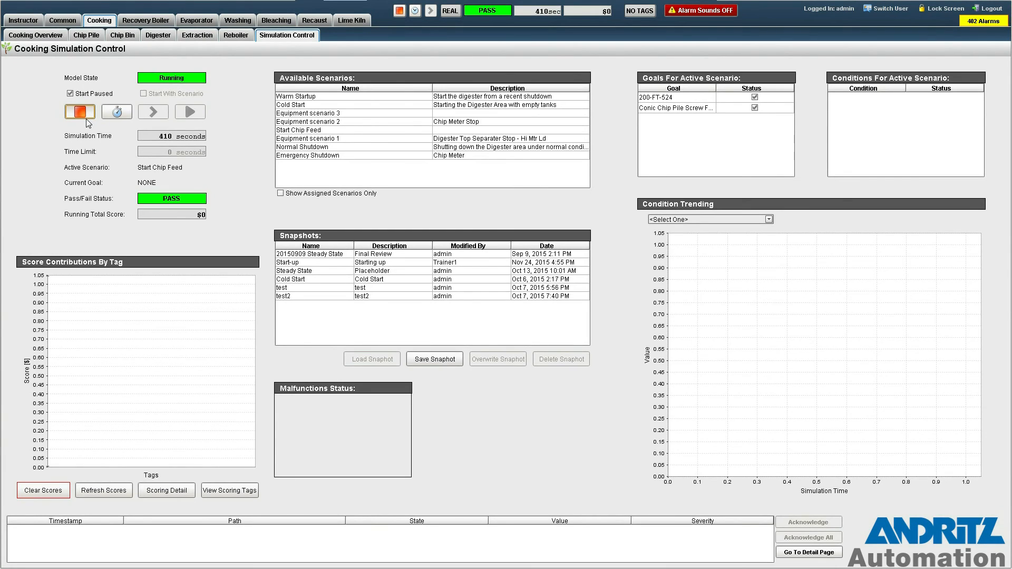
left_click(80, 112)
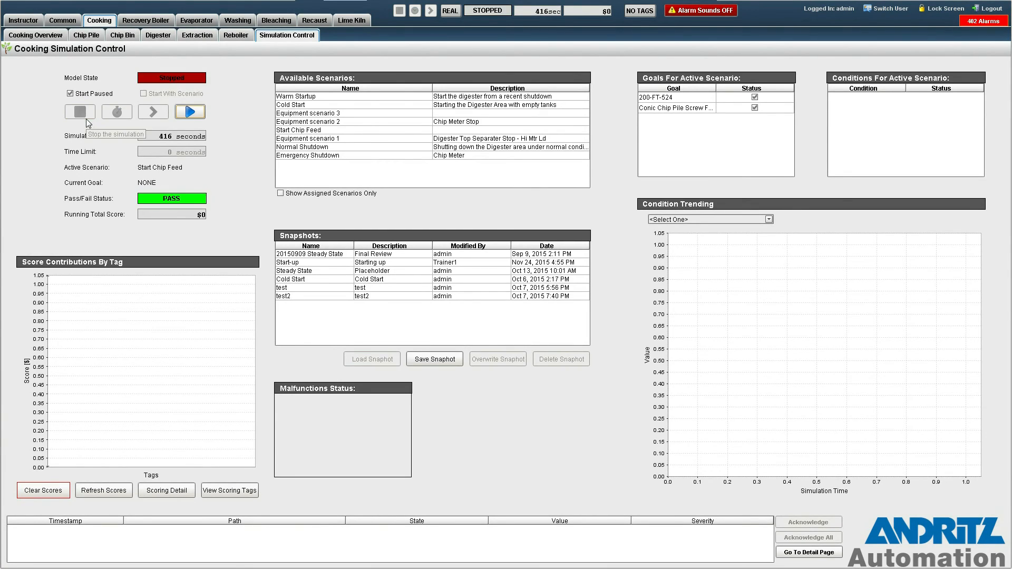
mouse_move(192, 90)
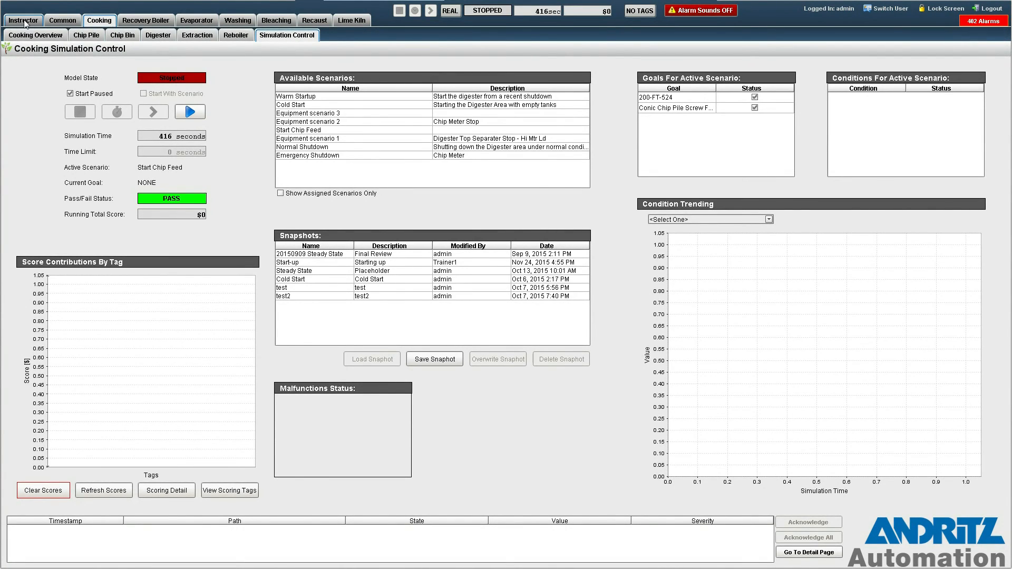
Step: In My Training, select the newest passed Start Chip Feed record and the Cooking 1 course
left_click(65, 34)
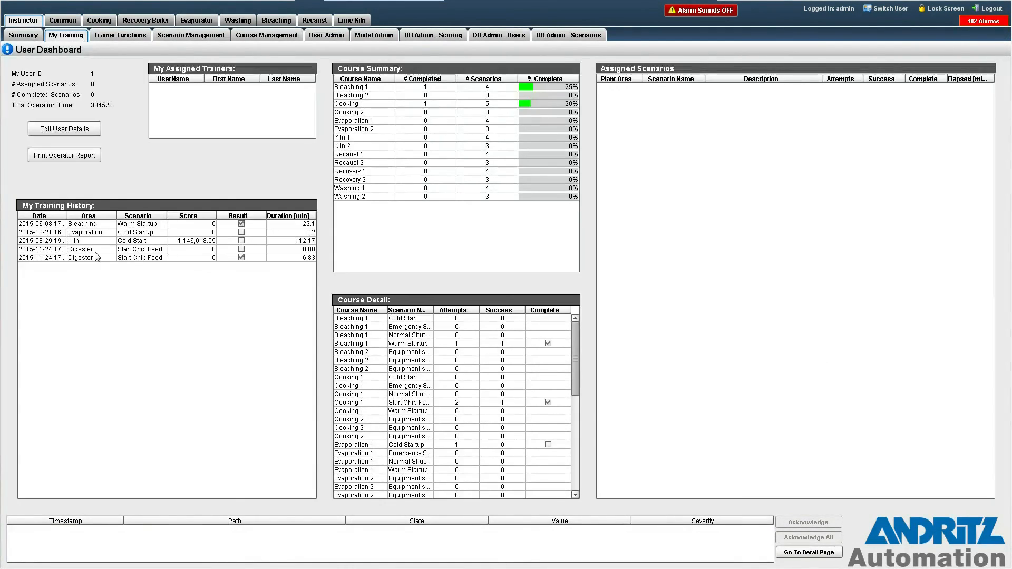
left_click(84, 256)
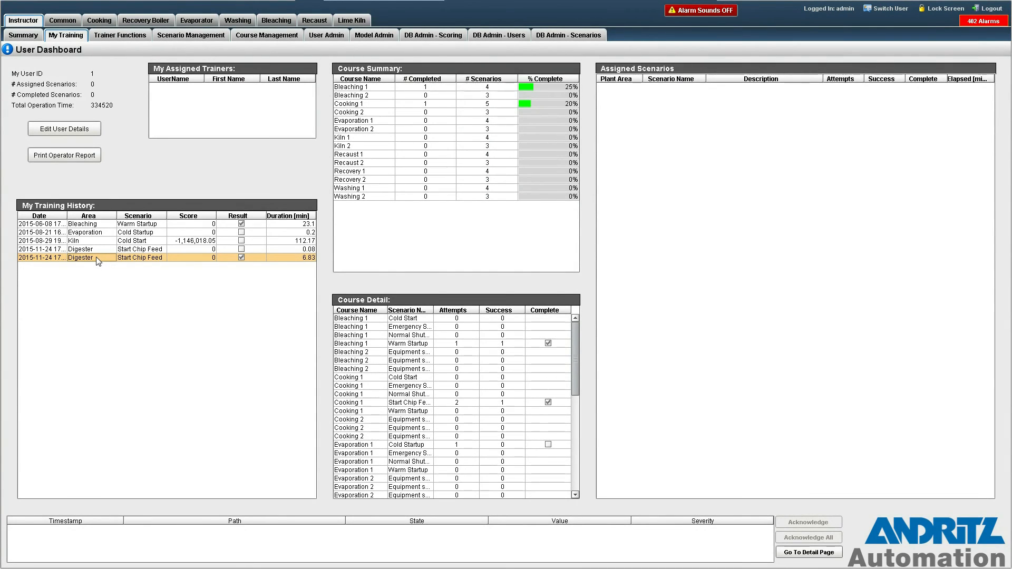
mouse_move(242, 257)
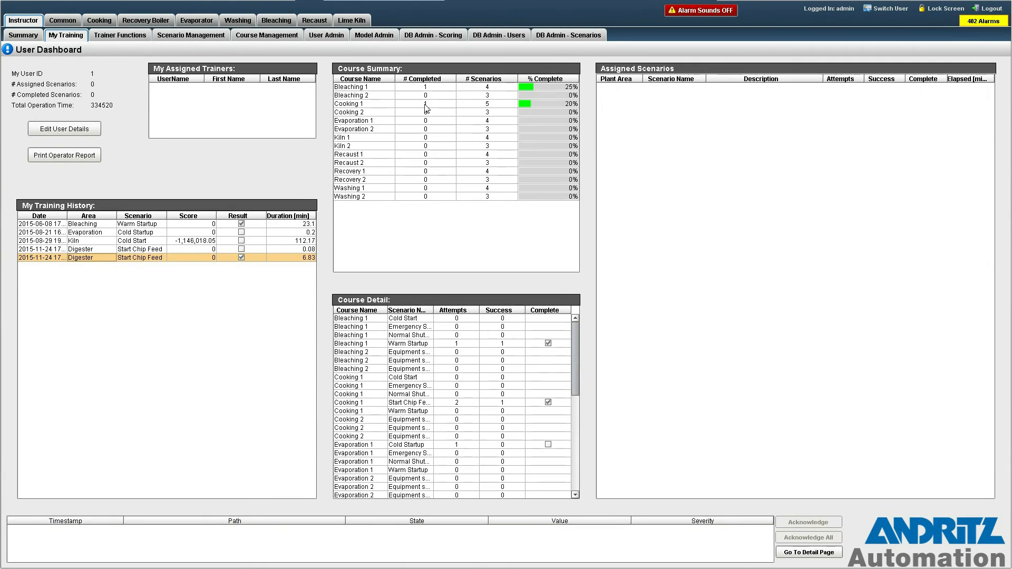
left_click(362, 103)
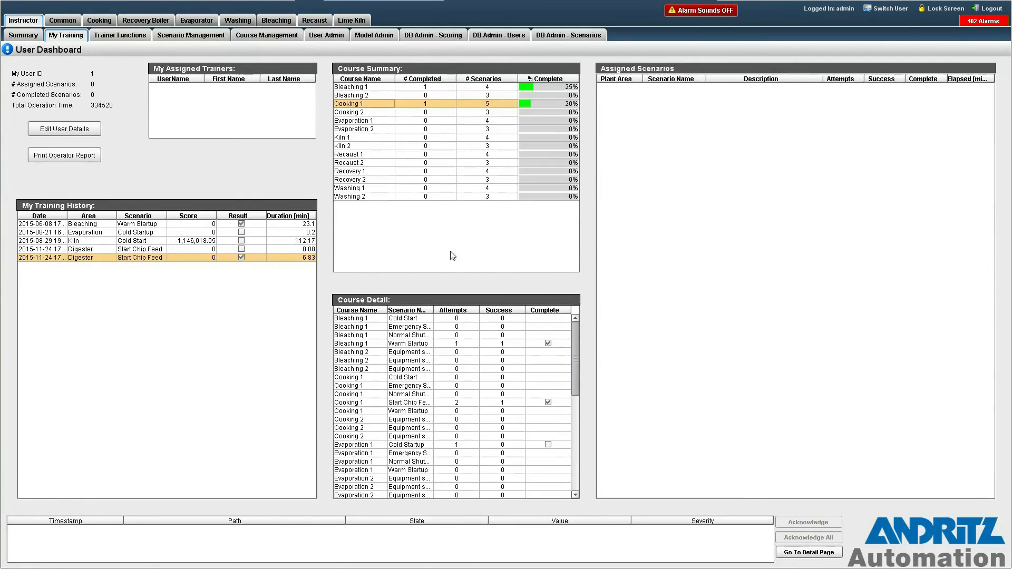
mouse_move(431, 343)
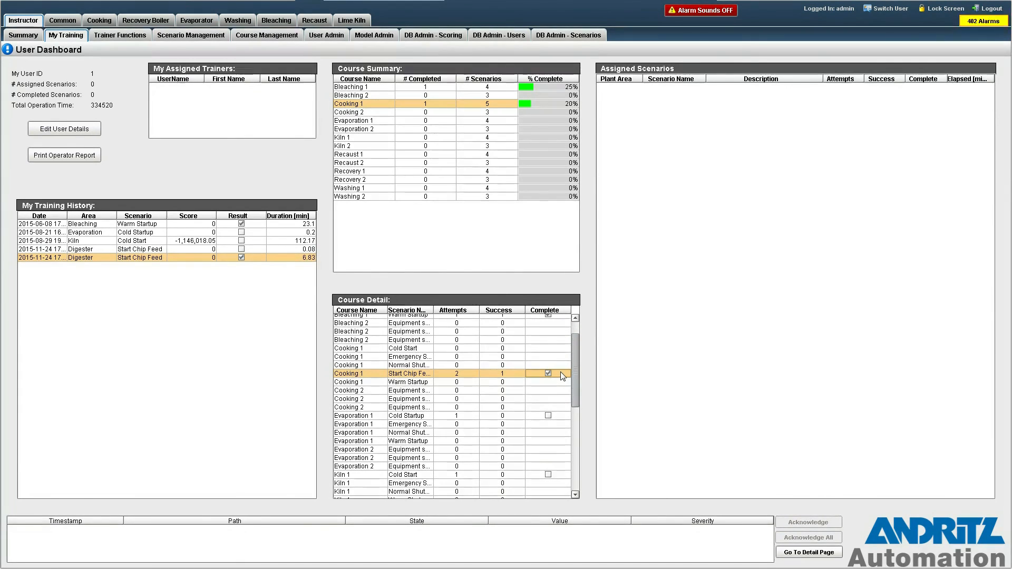
mouse_move(474, 380)
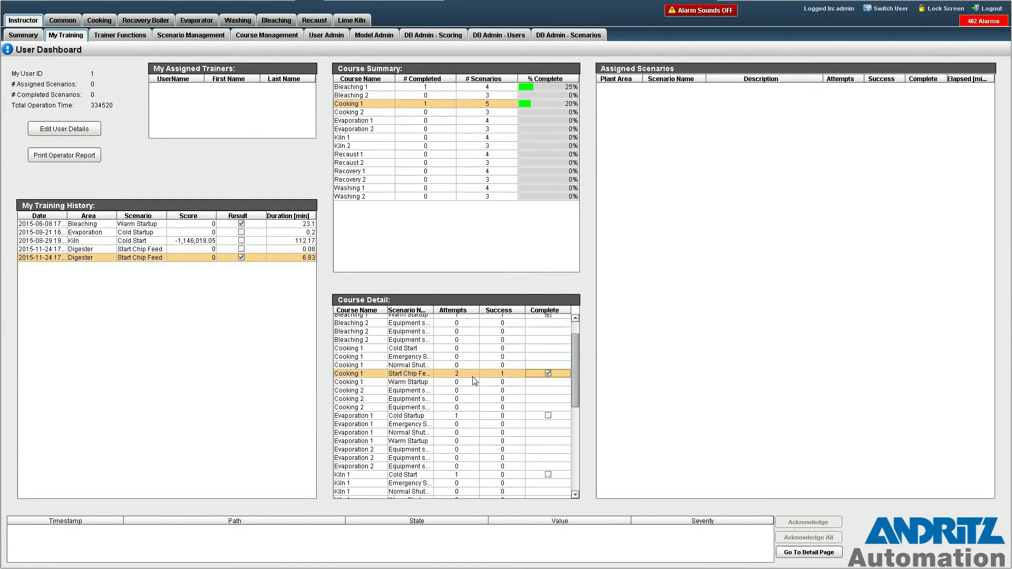
mouse_move(462, 385)
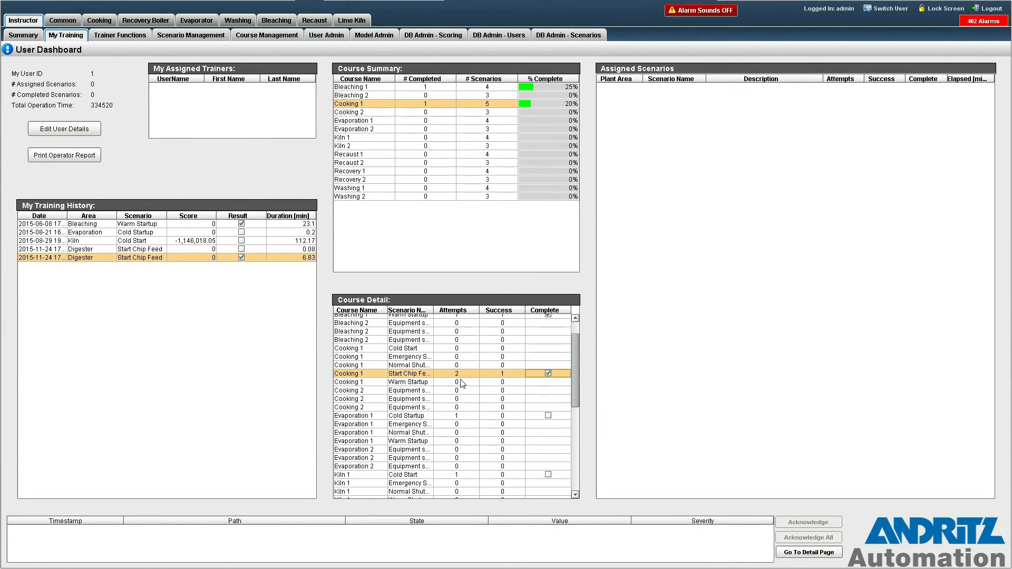